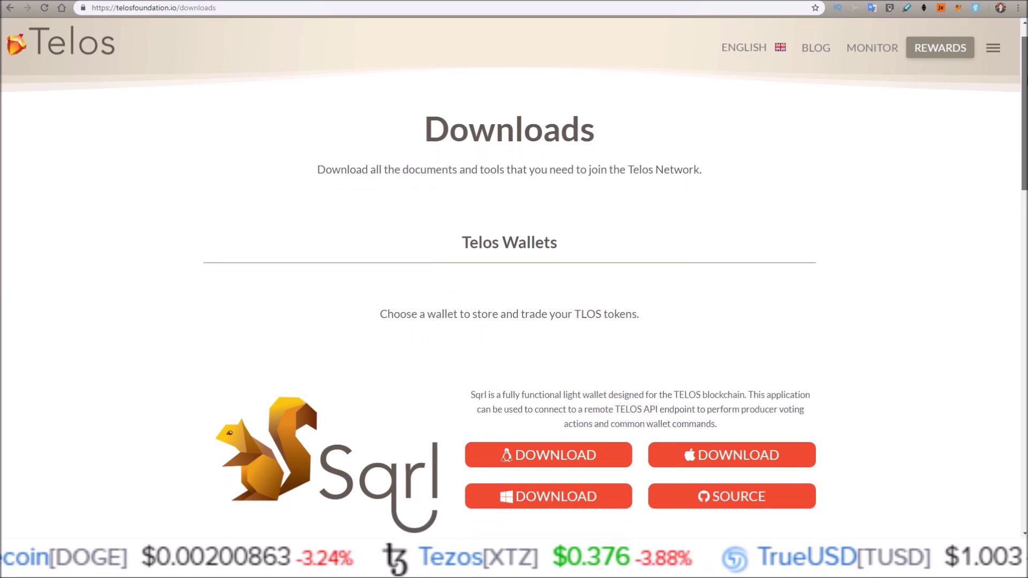
# Scroll down the Telos Foundation Downloads page to the wallet listings
pyautogui.scroll(-3)
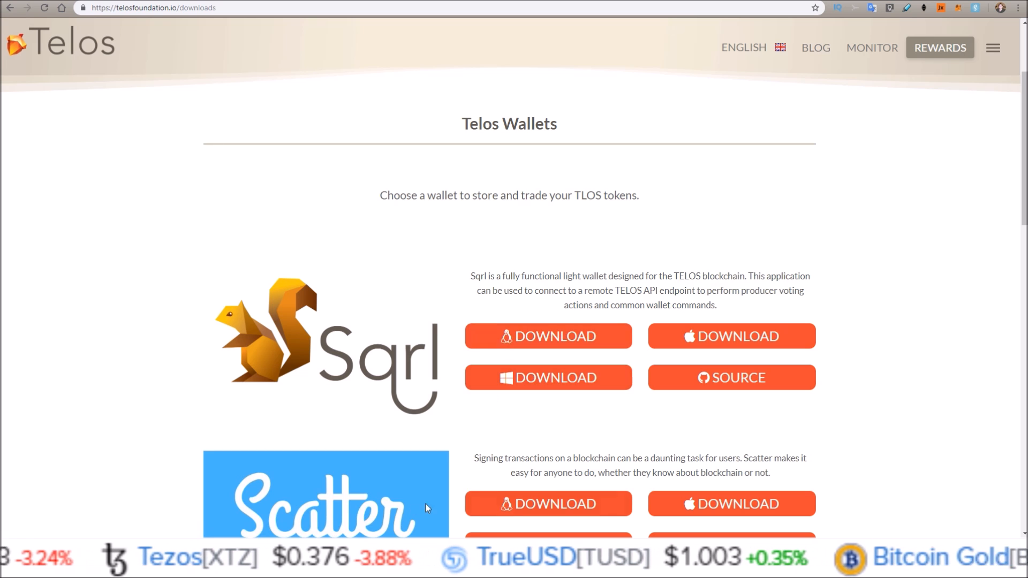
pyautogui.moveTo(537, 417)
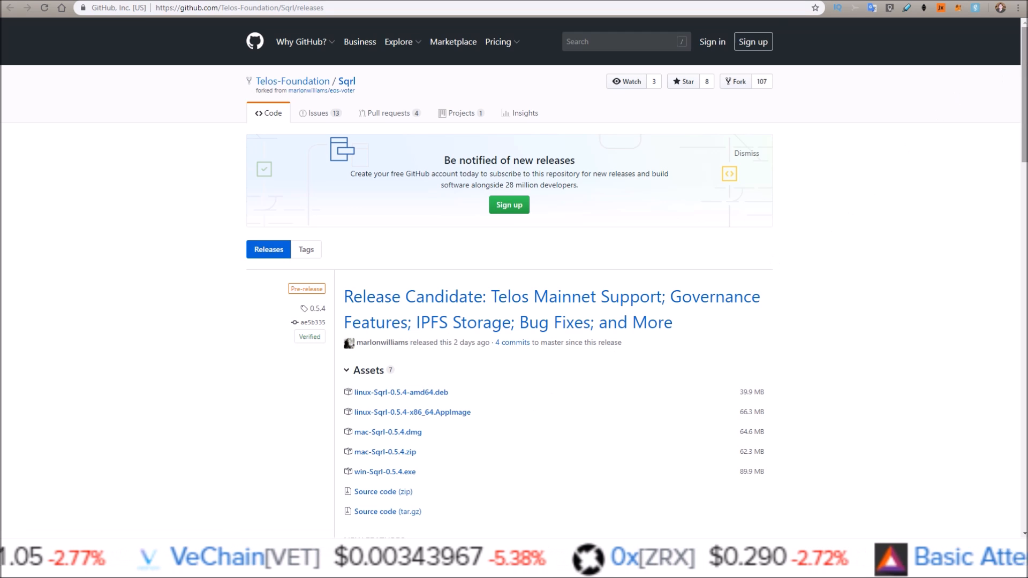
pyautogui.scroll(-3)
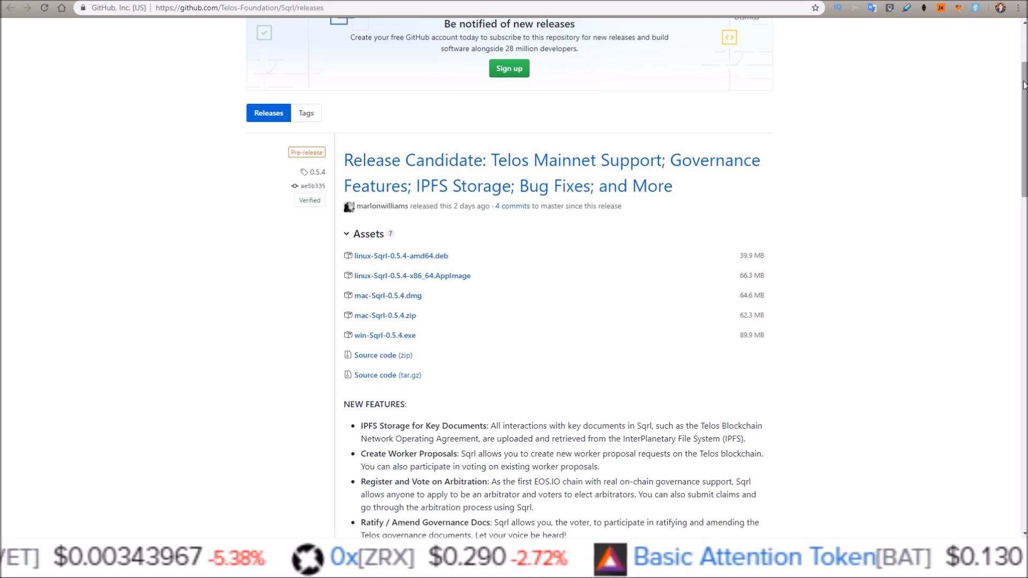
pyautogui.scroll(-3)
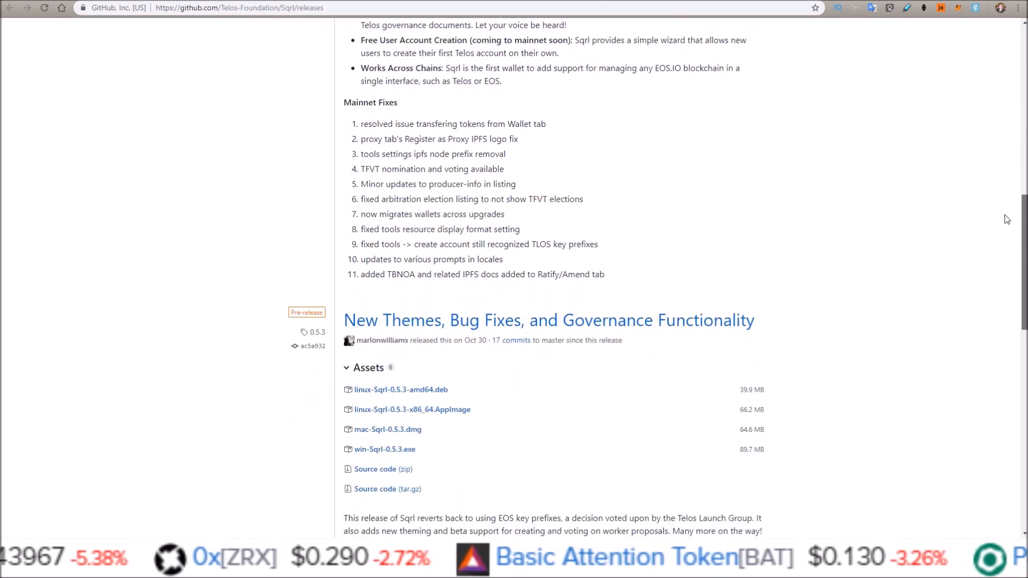
pyautogui.scroll(3)
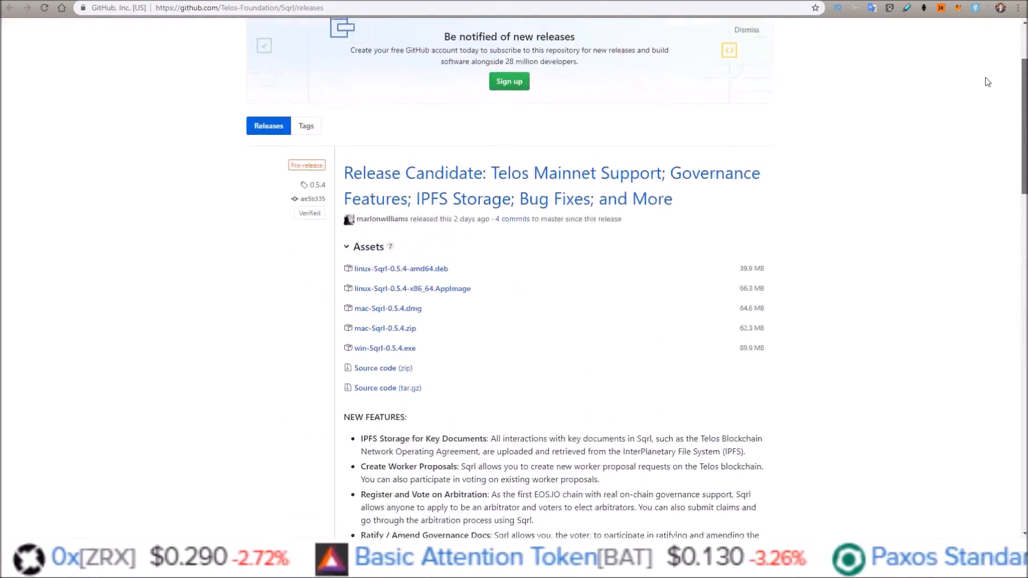
pyautogui.scroll(3)
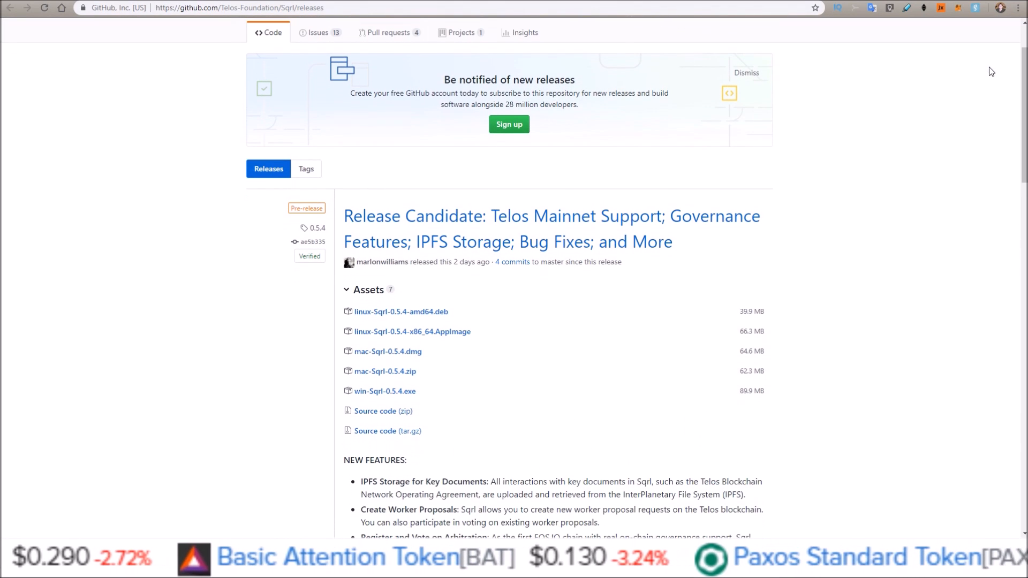
pyautogui.moveTo(537, 221)
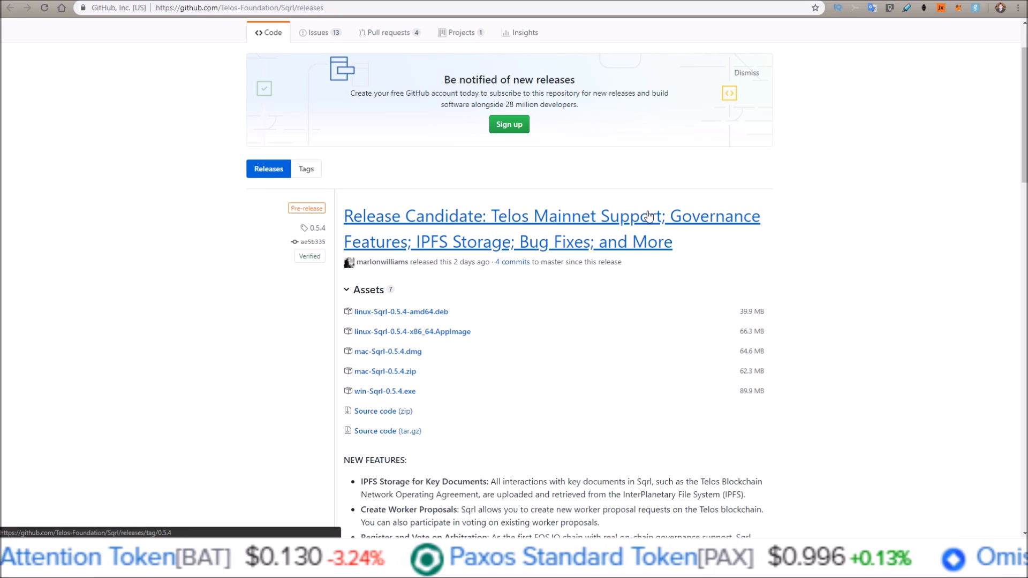
pyautogui.moveTo(388, 351)
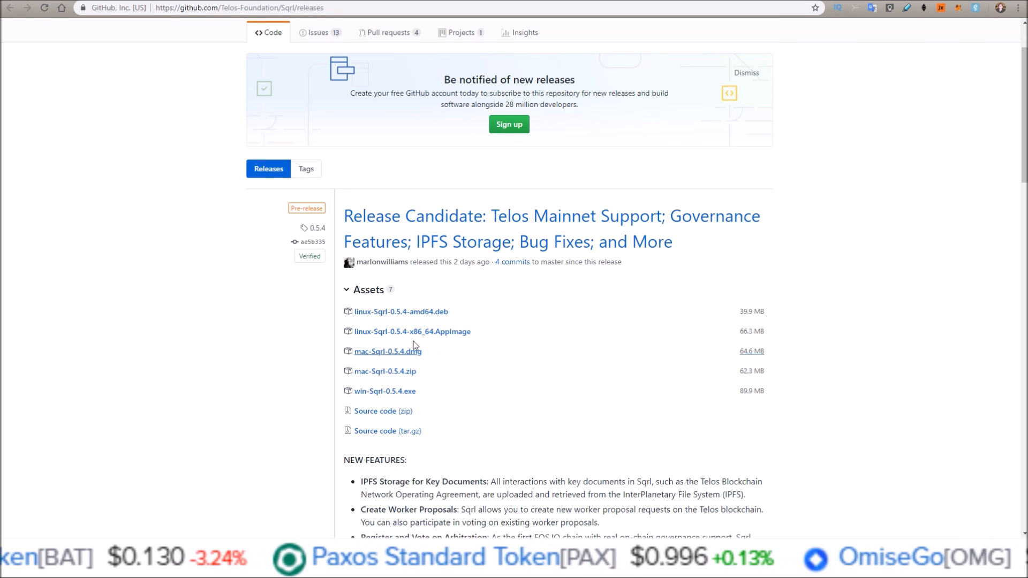
pyautogui.moveTo(401, 311)
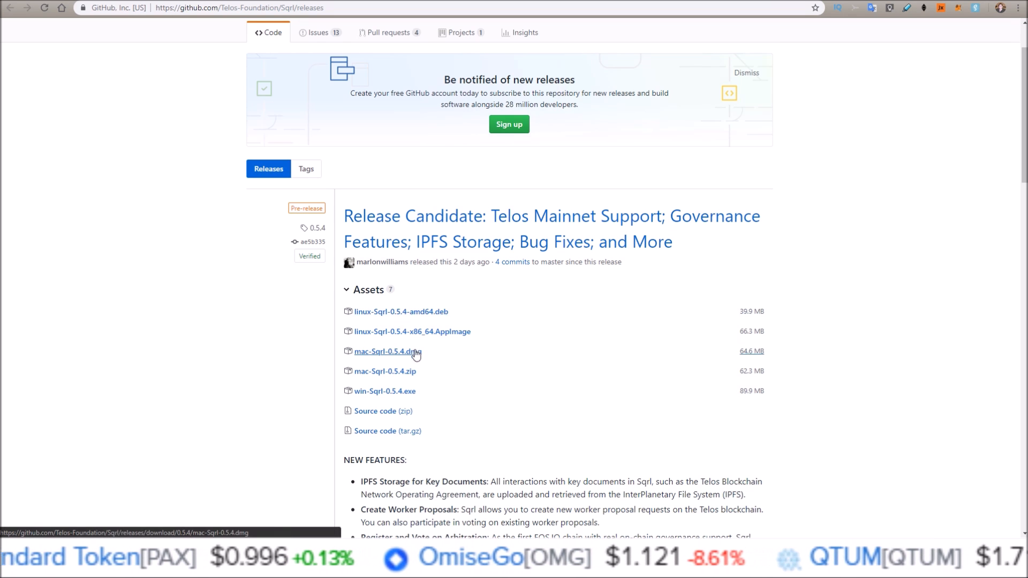
pyautogui.moveTo(385, 353)
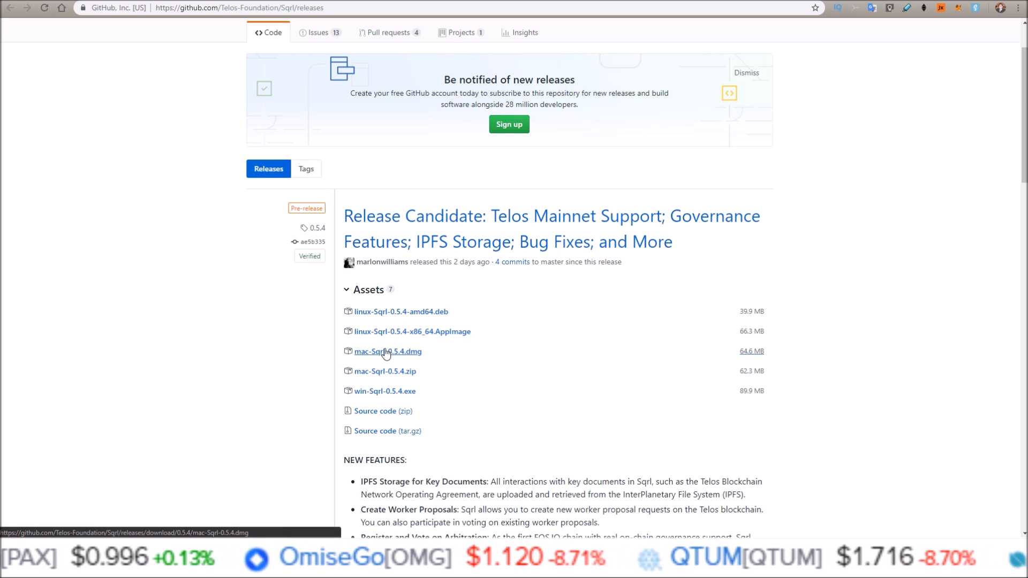
pyautogui.moveTo(385, 391)
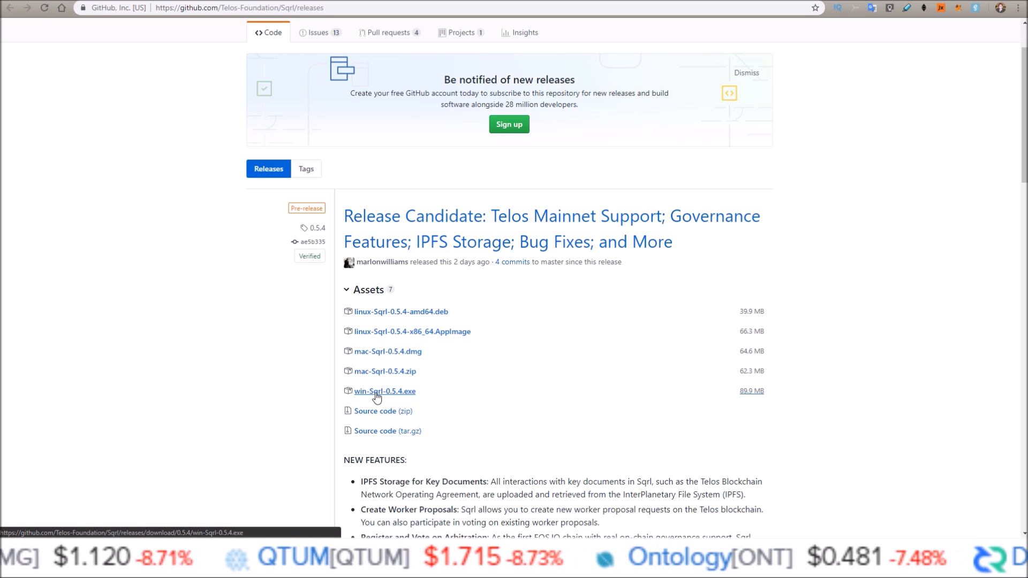
pyautogui.moveTo(383, 398)
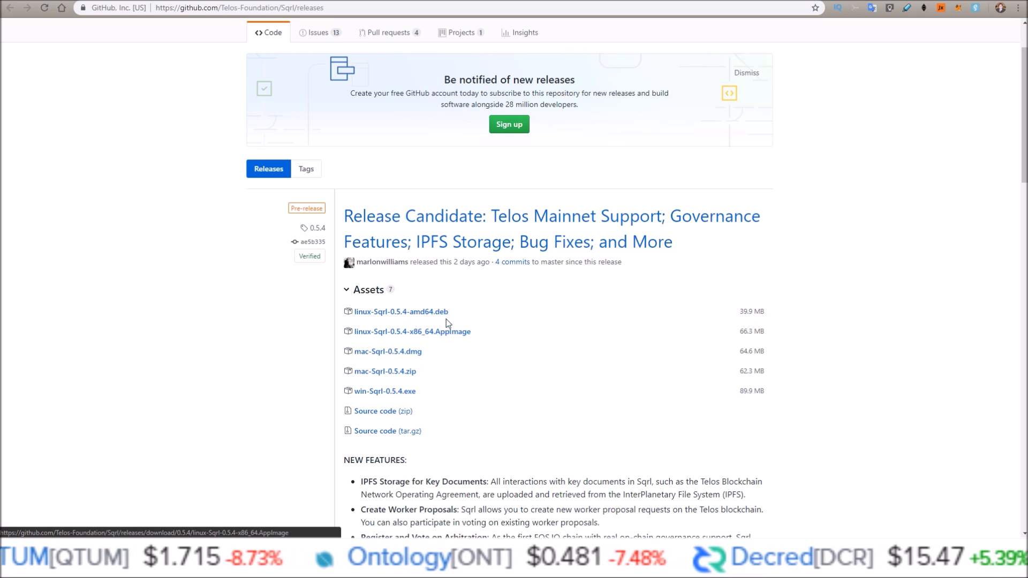
pyautogui.moveTo(385, 390)
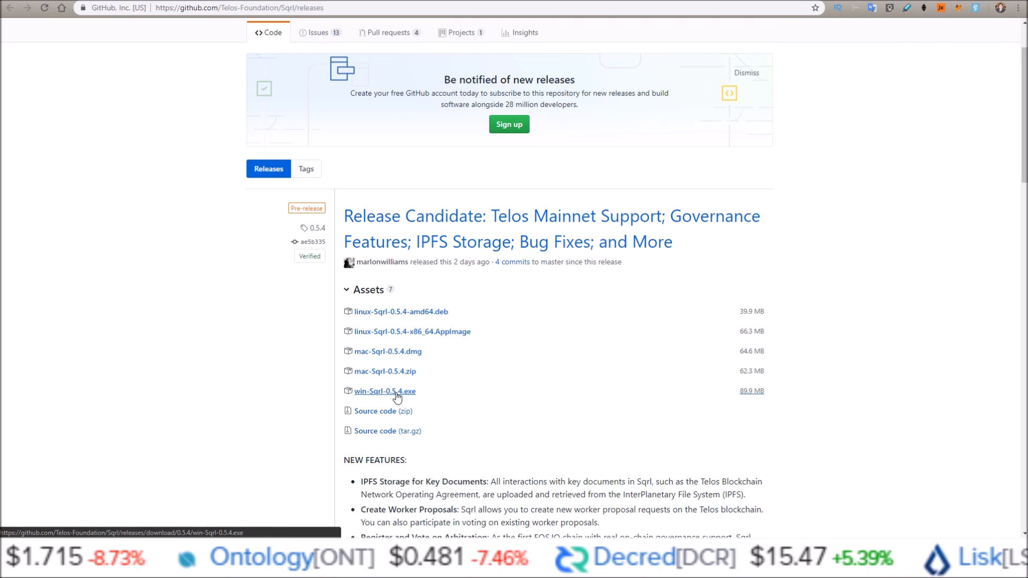
# Download win-Sqrl-0.5.4.exe and run the downloaded installer
pyautogui.click(385, 391)
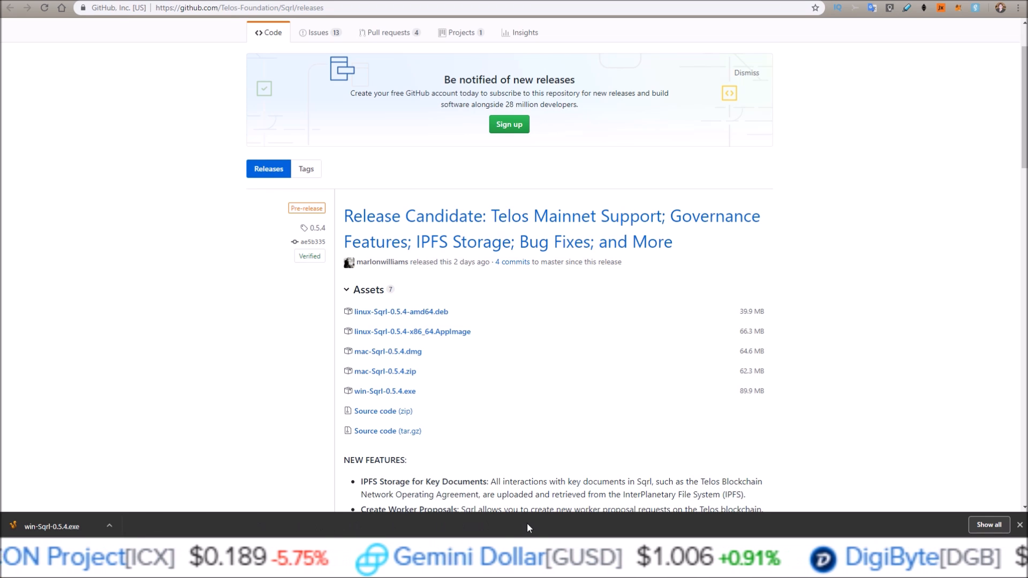
pyautogui.moveTo(52, 526)
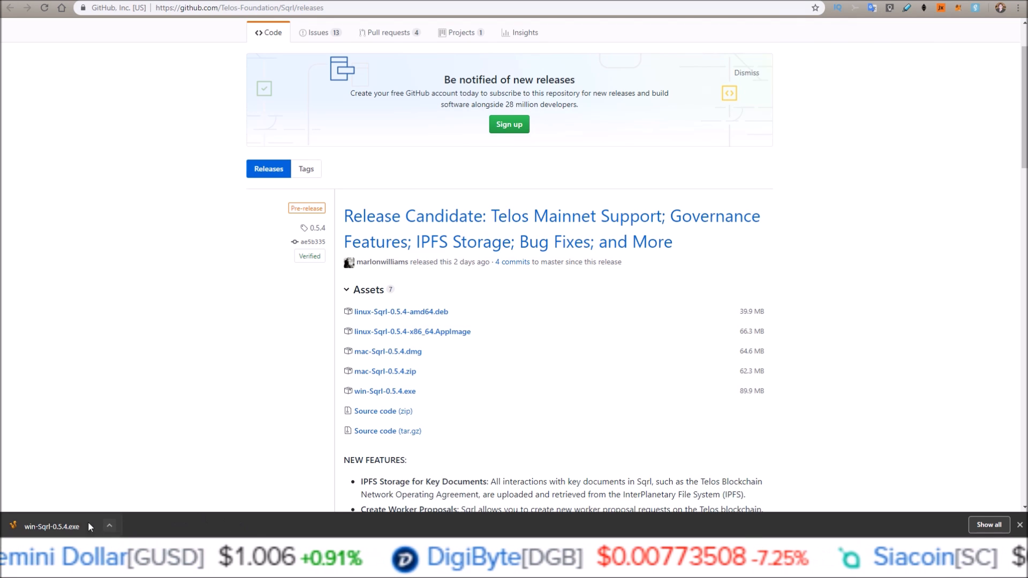
pyautogui.moveTo(51, 527)
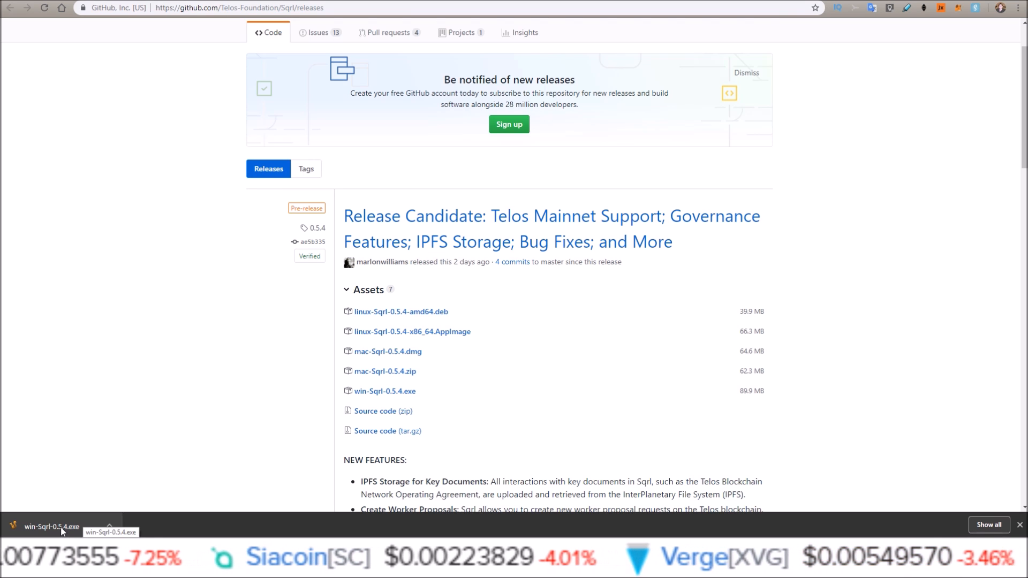
pyautogui.click(52, 527)
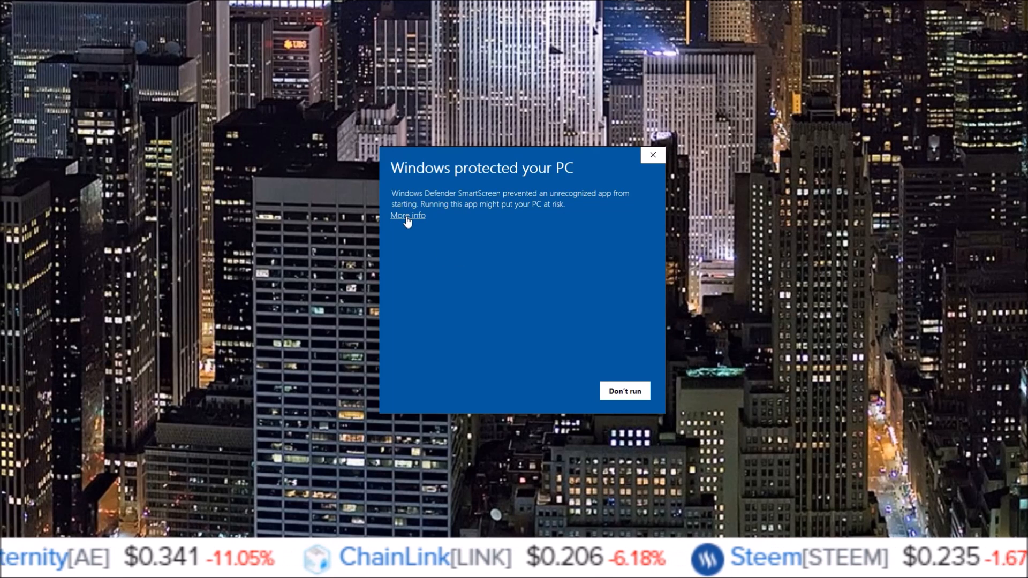
# Bypass the SmartScreen warning via More info and Run anyway
pyautogui.click(407, 215)
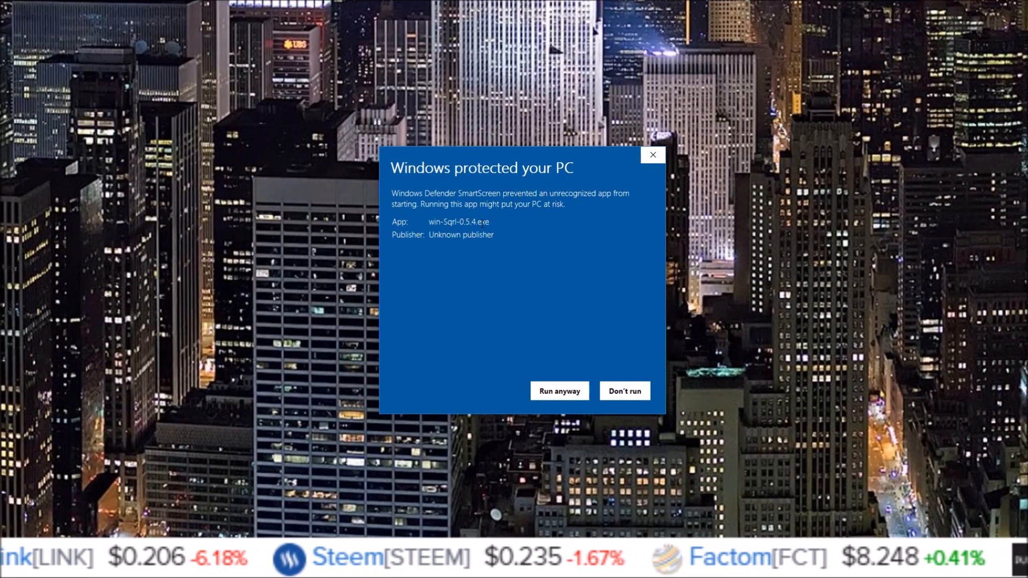
pyautogui.moveTo(551, 399)
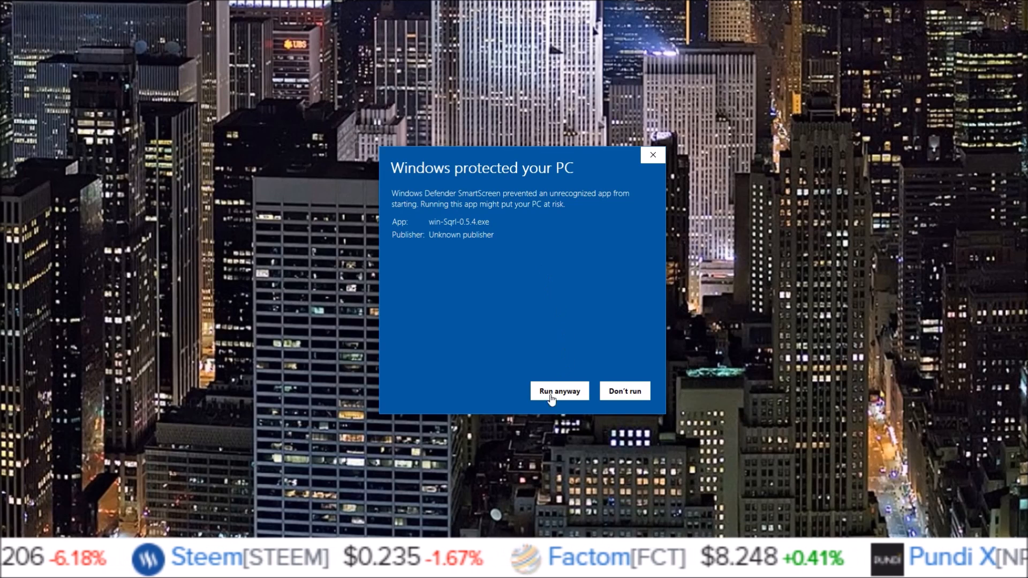
pyautogui.click(559, 391)
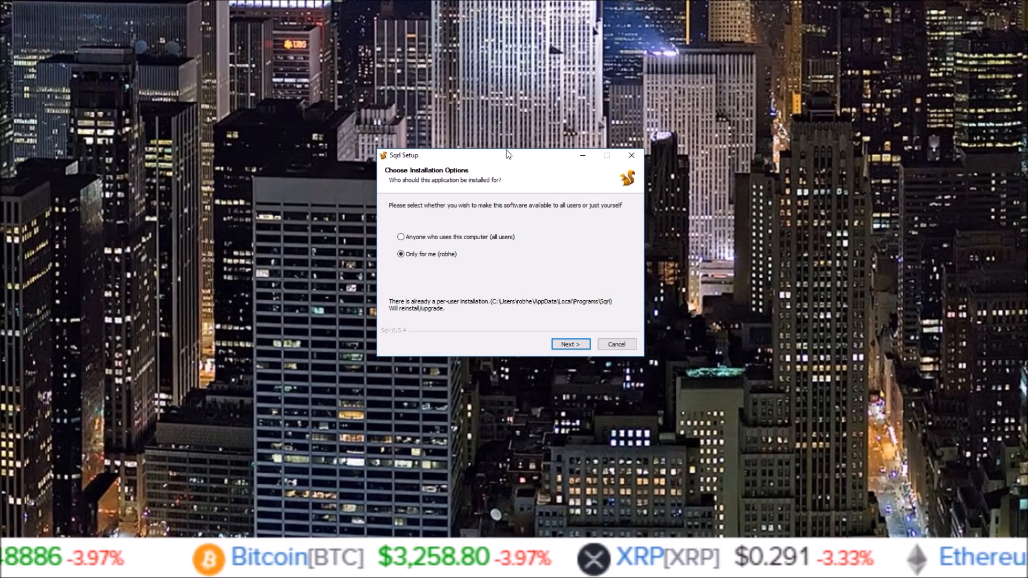
pyautogui.moveTo(538, 178)
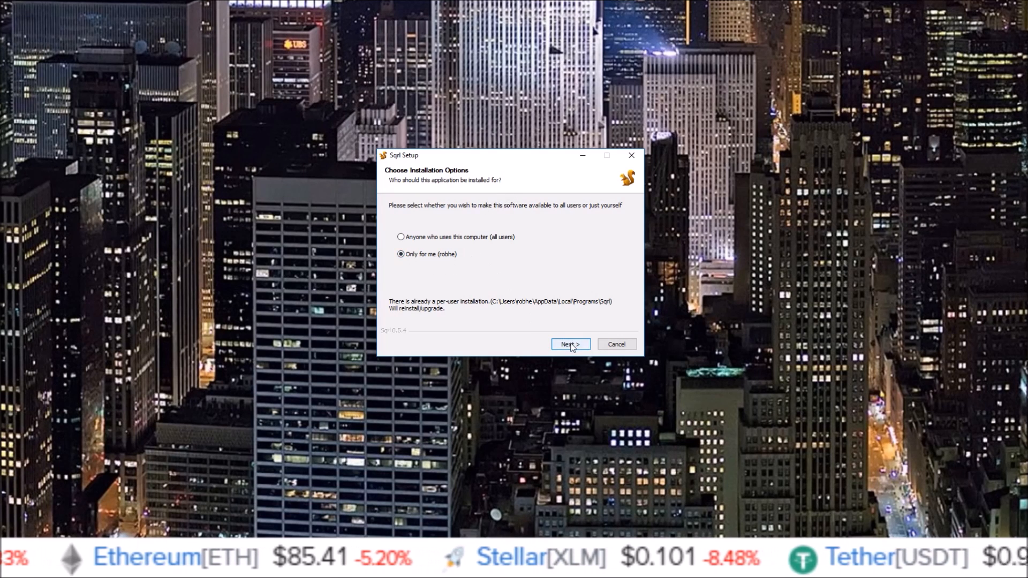
# Install Sqrl for the current user in the default folder, with 'Run Sqrl' unchecked
pyautogui.click(569, 344)
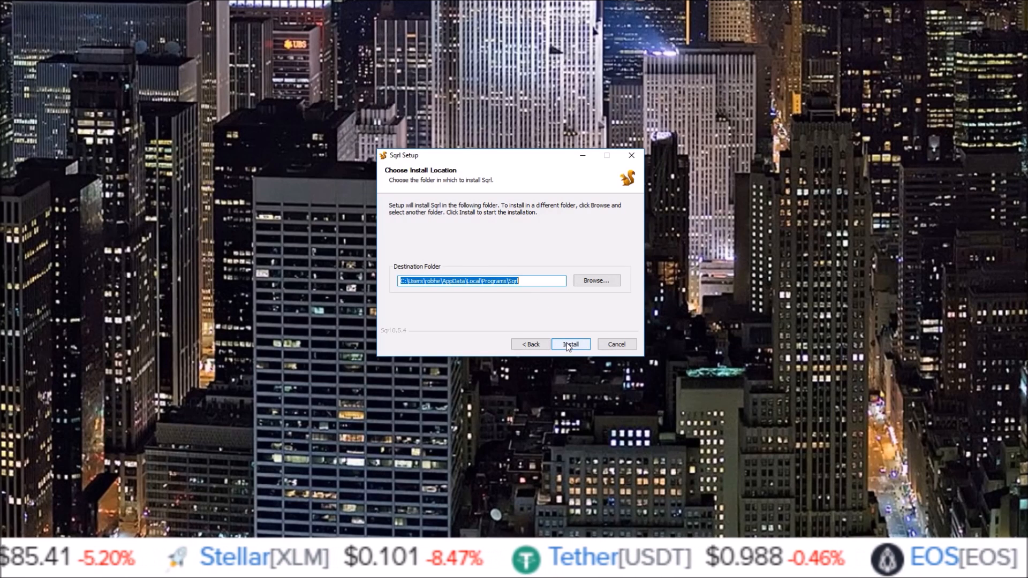
pyautogui.click(570, 344)
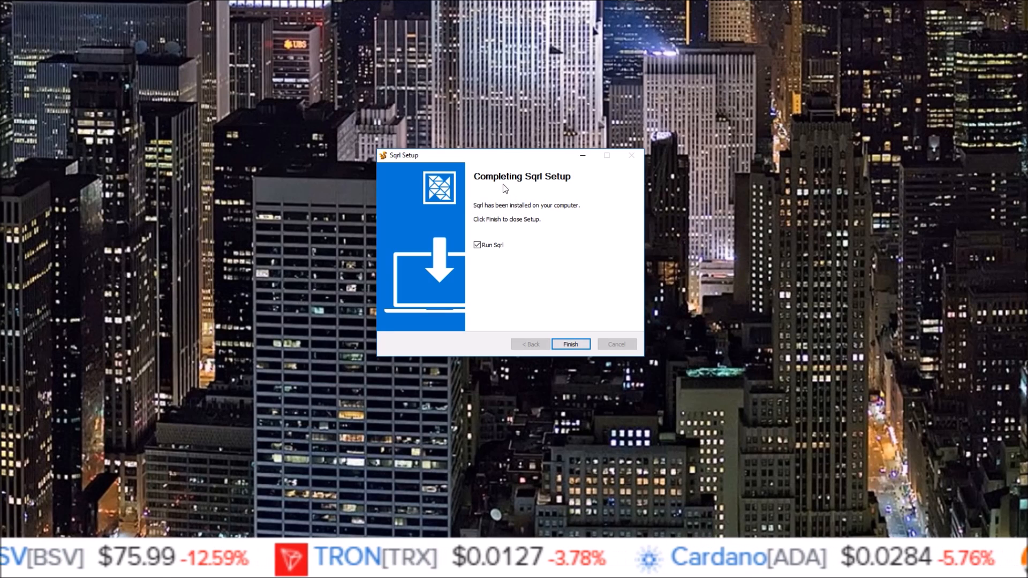
pyautogui.click(477, 244)
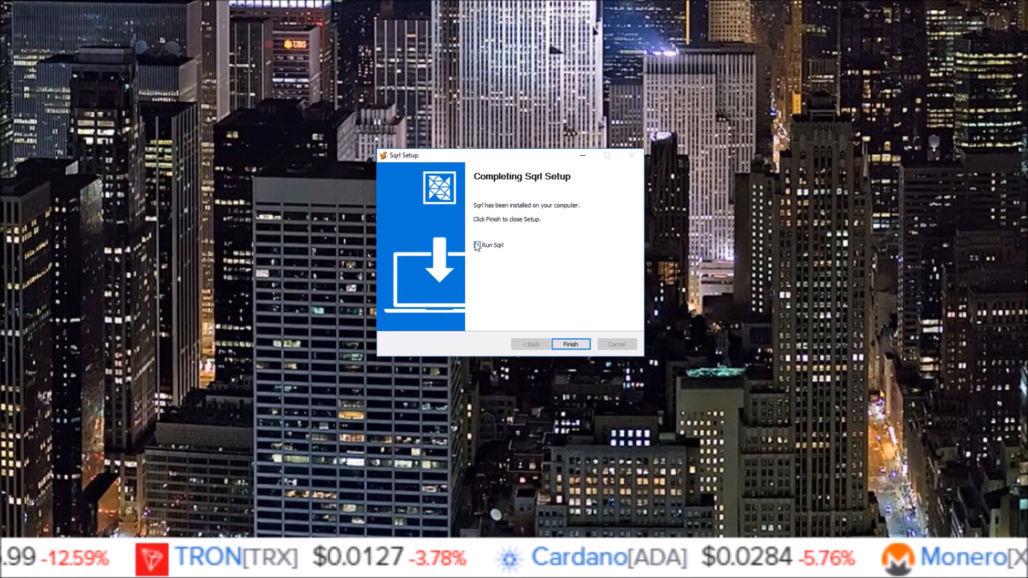
pyautogui.click(476, 244)
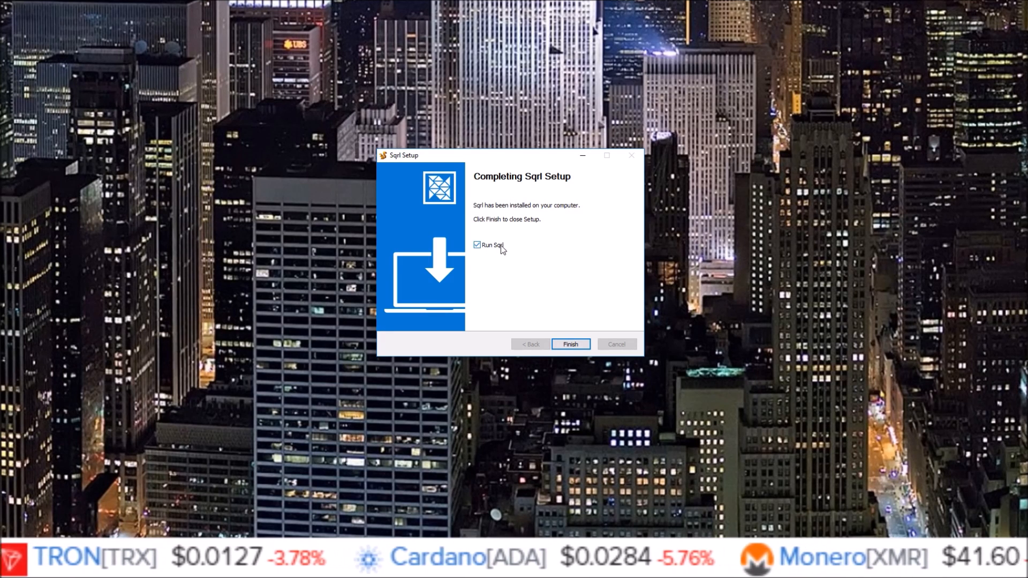
pyautogui.click(477, 244)
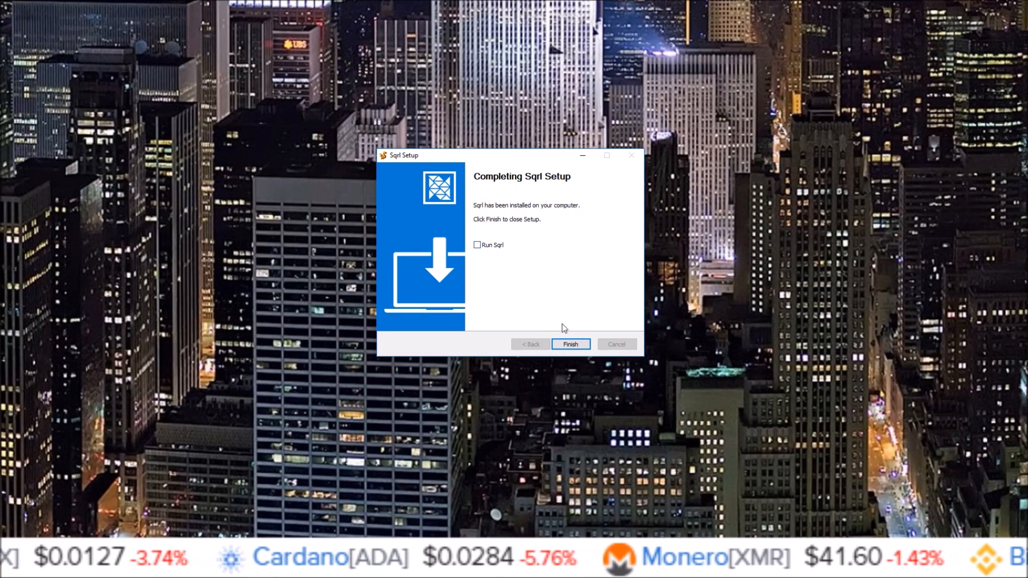
pyautogui.click(569, 344)
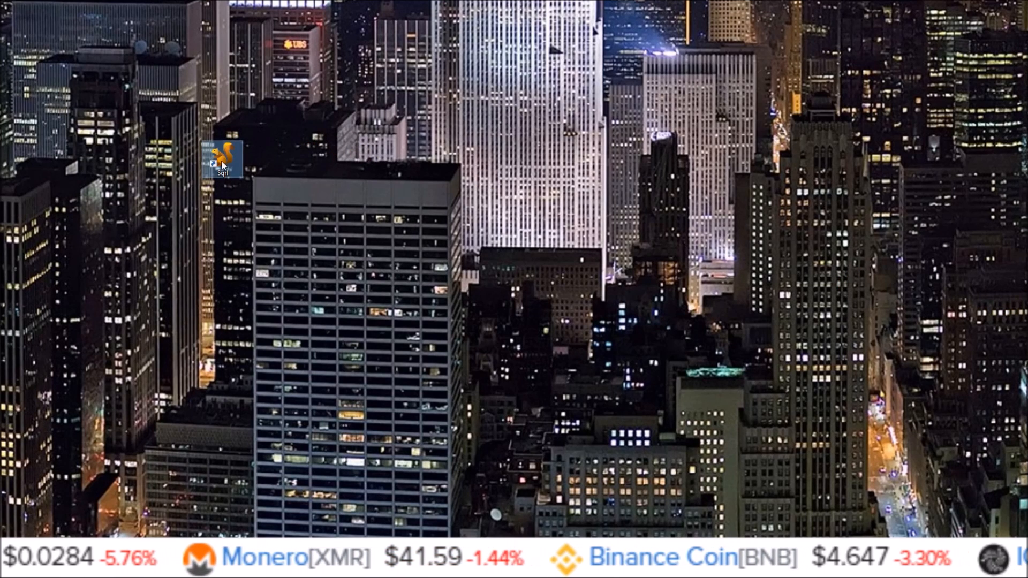
# Double-click the Sqrl desktop shortcut to launch the wallet
pyautogui.doubleClick(221, 160)
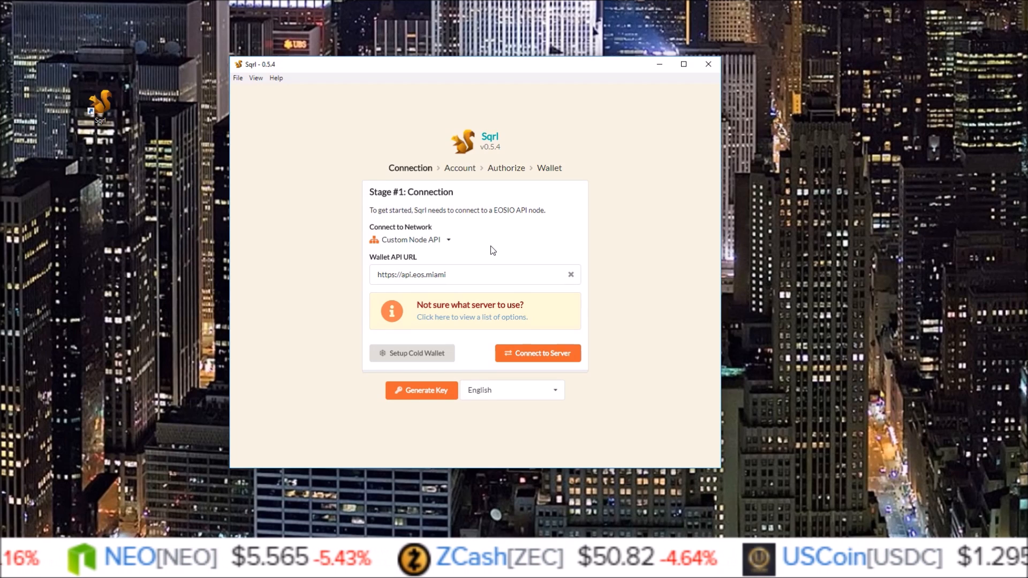
pyautogui.moveTo(451, 259)
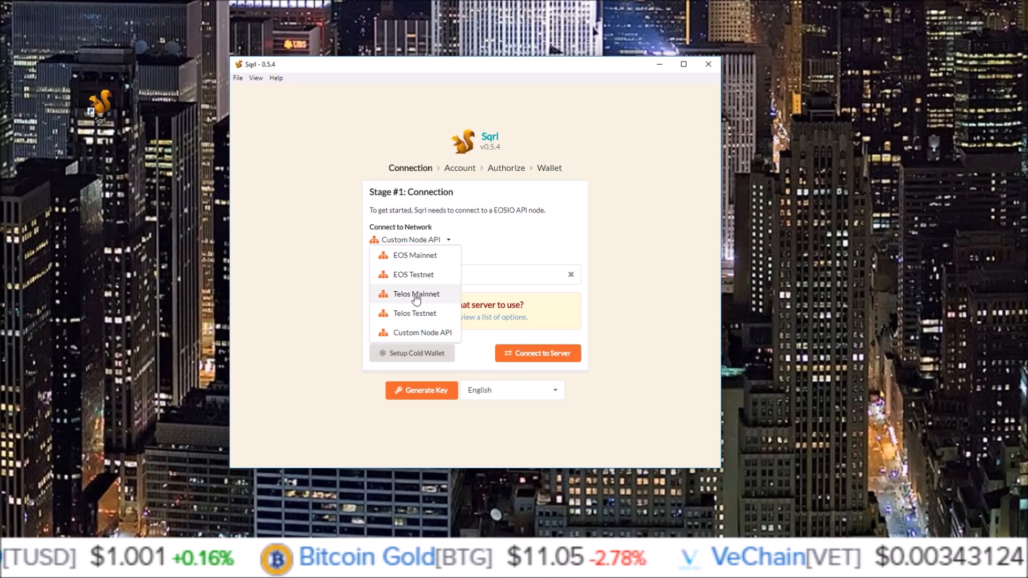
# Select Telos Mainnet and connect to the server
pyautogui.click(415, 294)
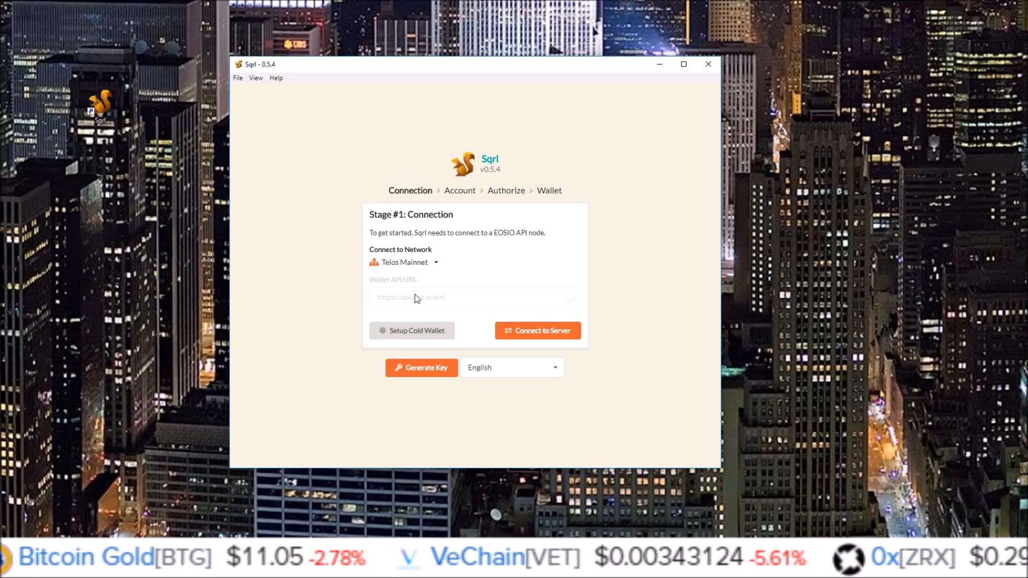
pyautogui.click(536, 330)
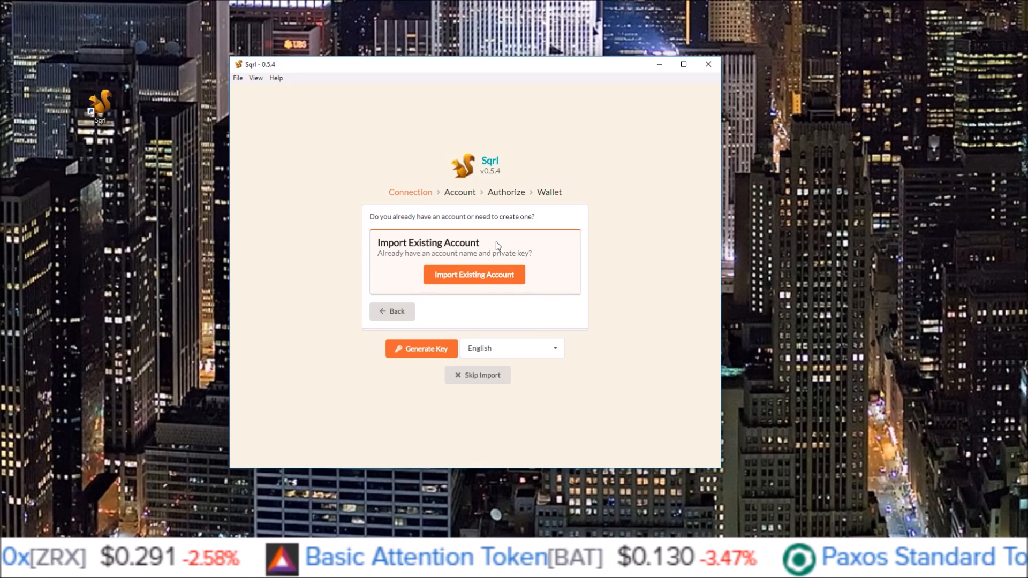
pyautogui.moveTo(473, 275)
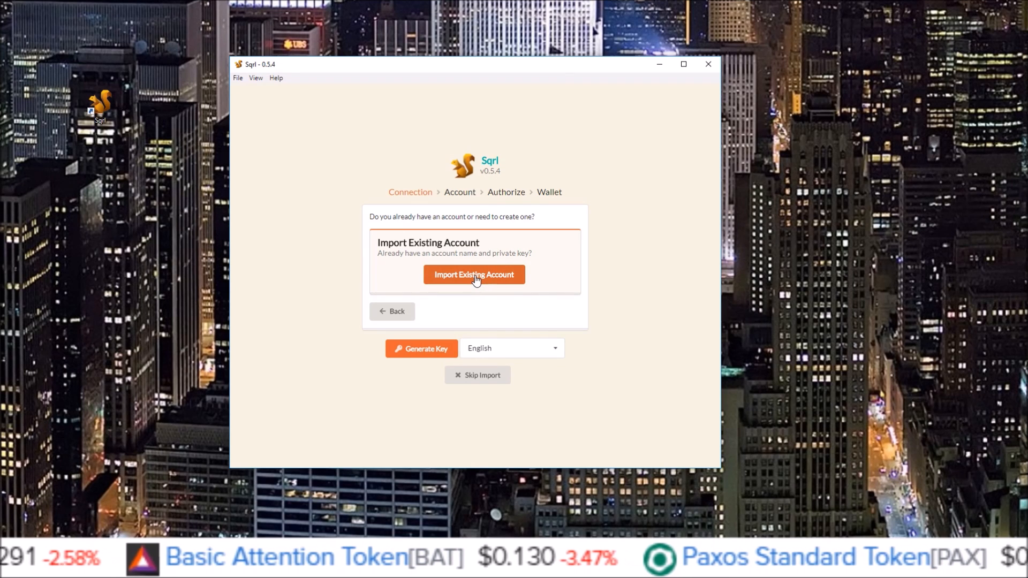
pyautogui.click(474, 274)
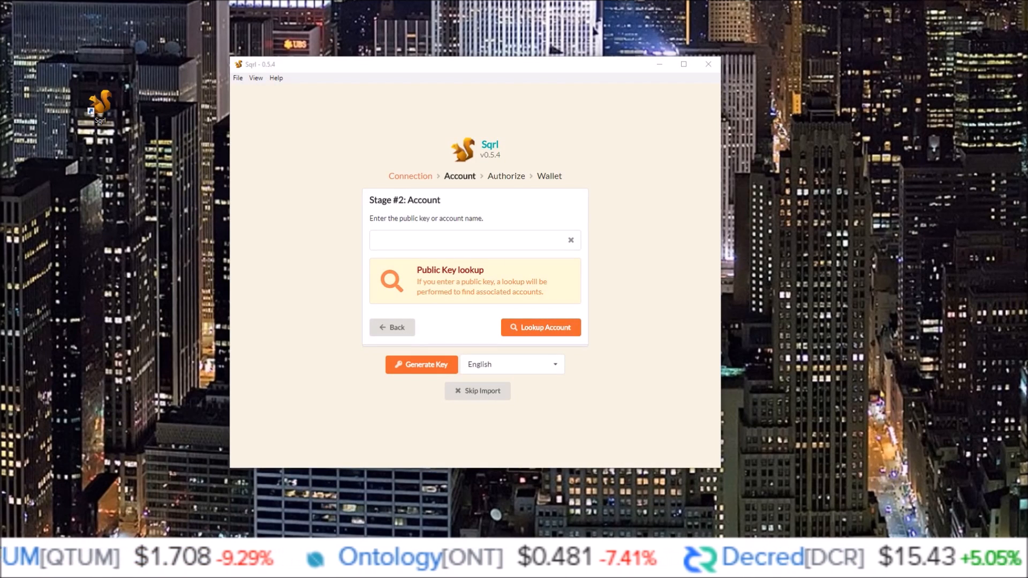
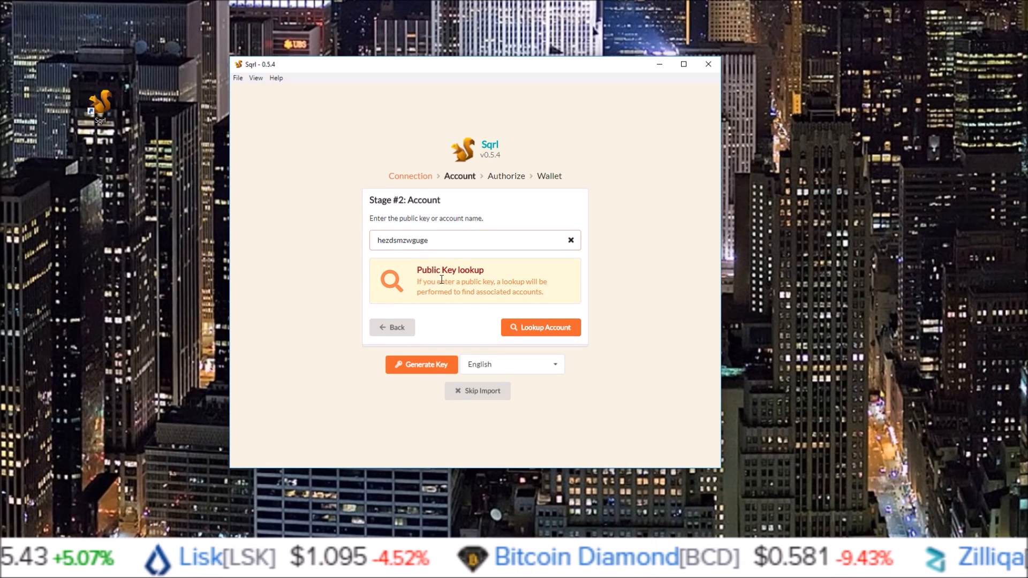
pyautogui.moveTo(447, 231)
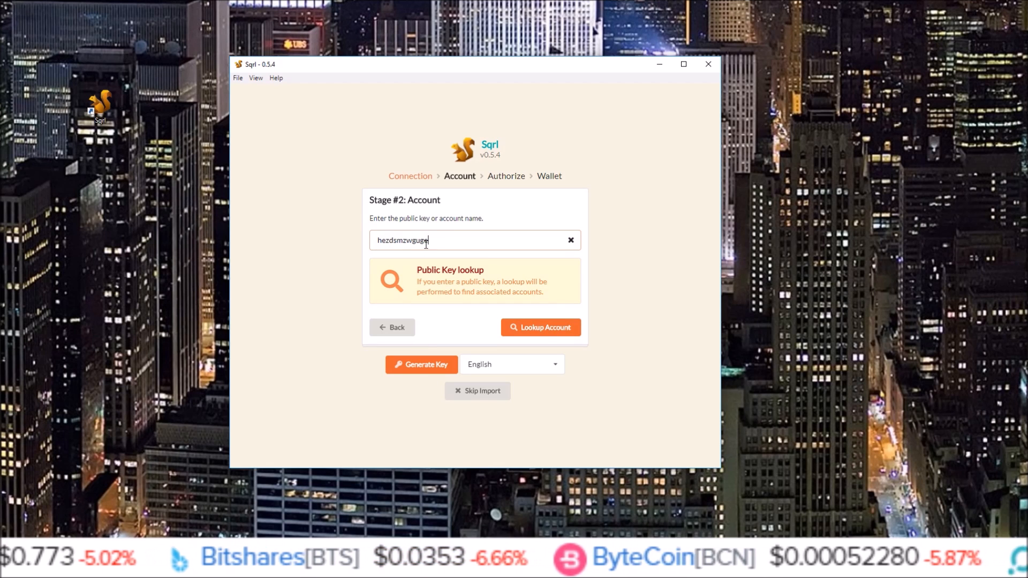
pyautogui.click(540, 327)
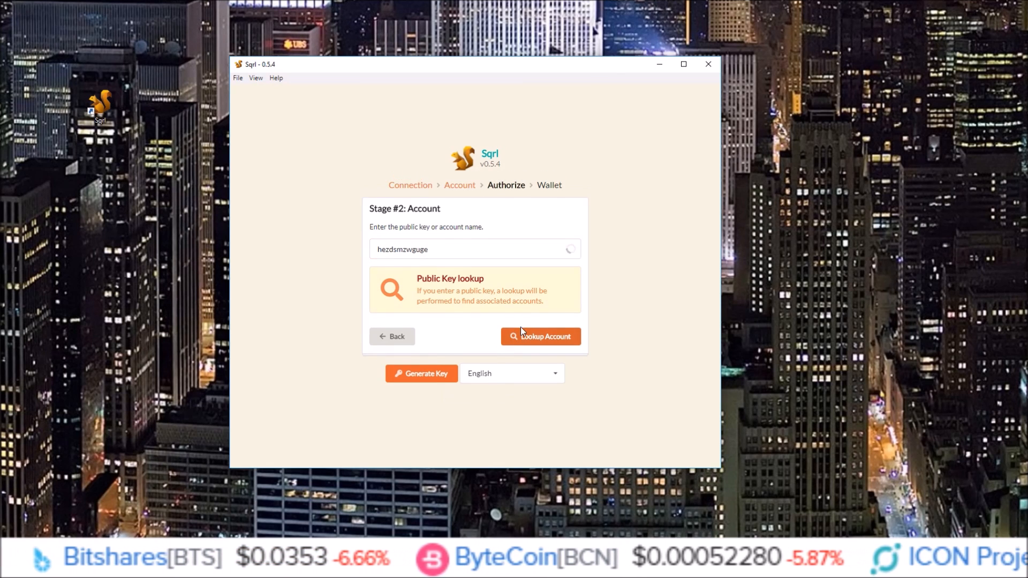
# Continue with the found account and compare the private active key
pyautogui.click(539, 336)
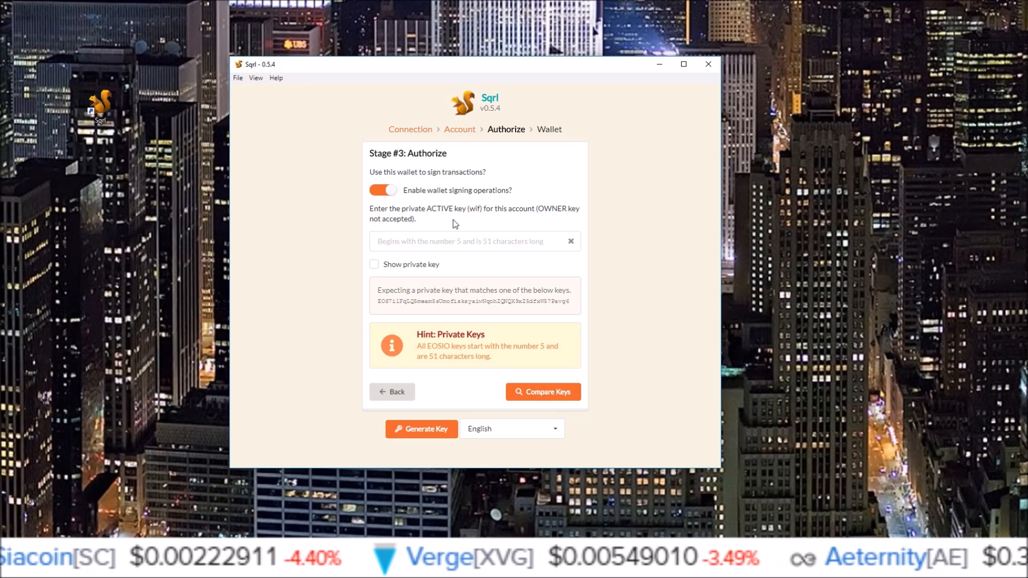
pyautogui.moveTo(435, 211)
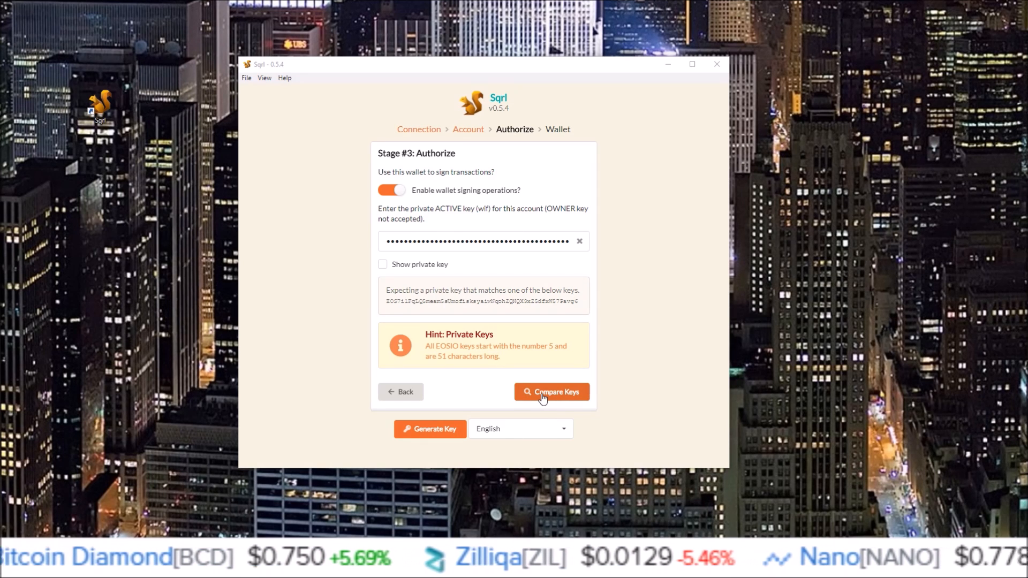
pyautogui.click(552, 391)
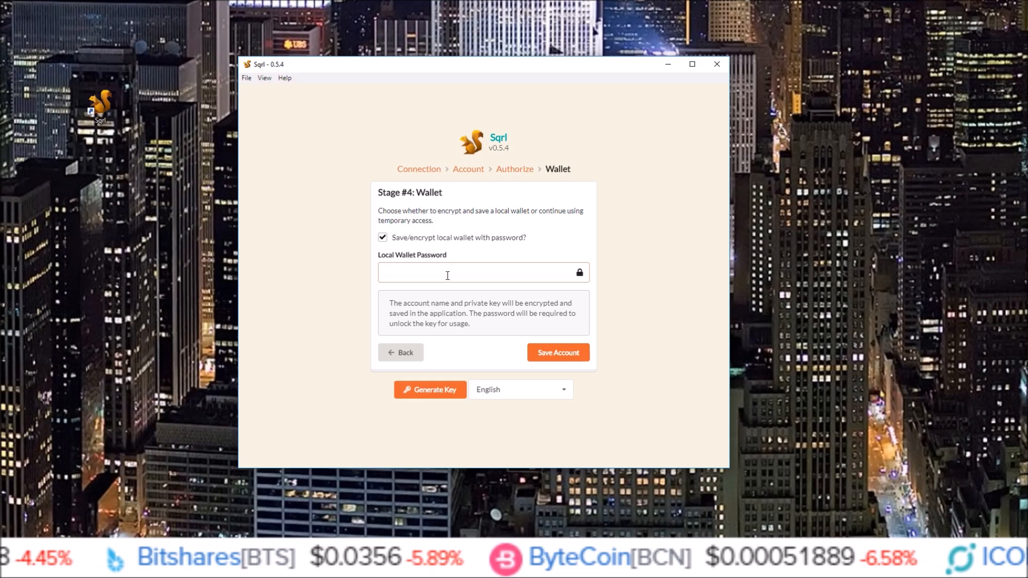
pyautogui.moveTo(428, 243)
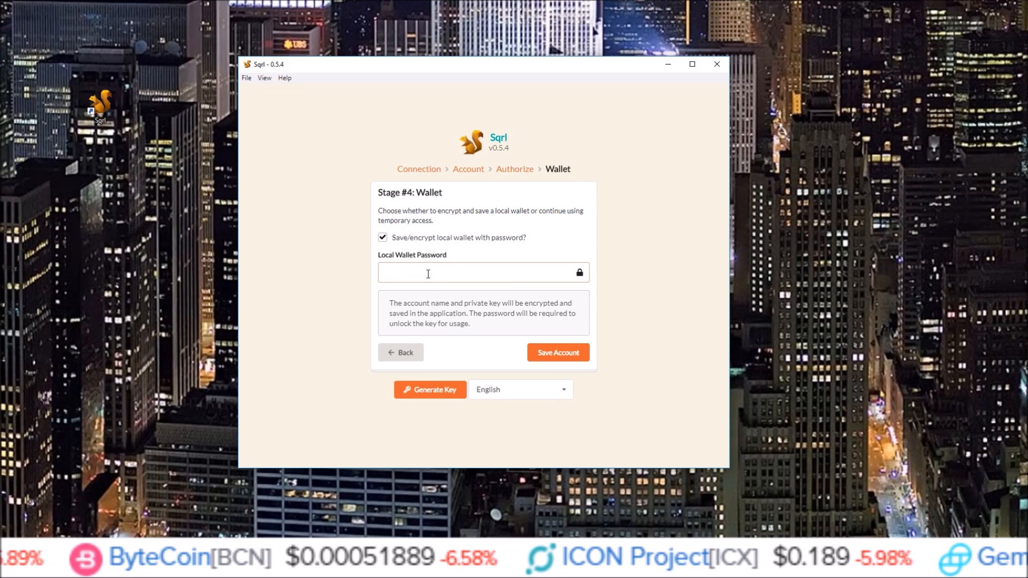
# Set and confirm the local wallet password, then save the wallet
pyautogui.write('password')
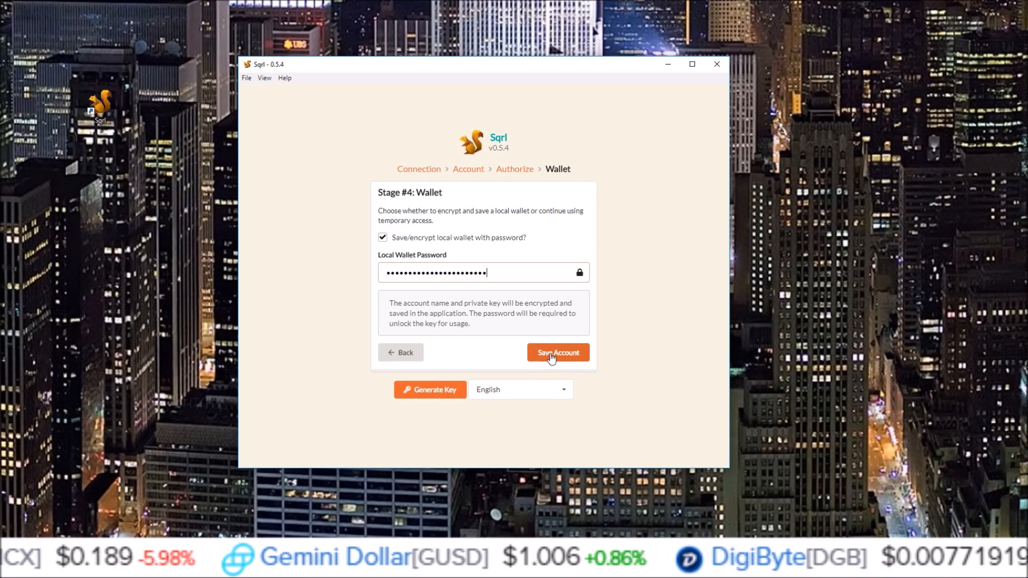
pyautogui.click(557, 353)
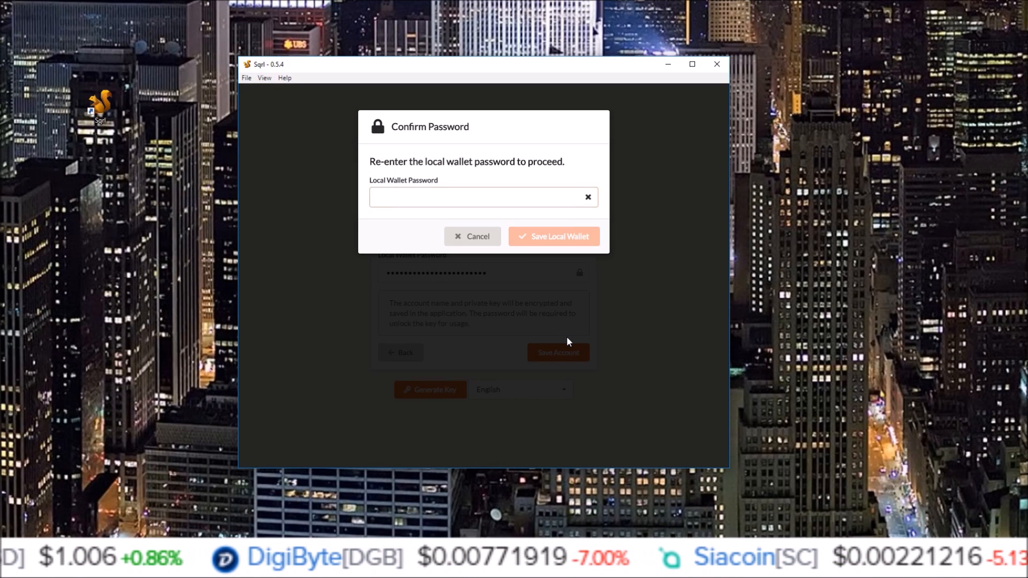
pyautogui.write('password')
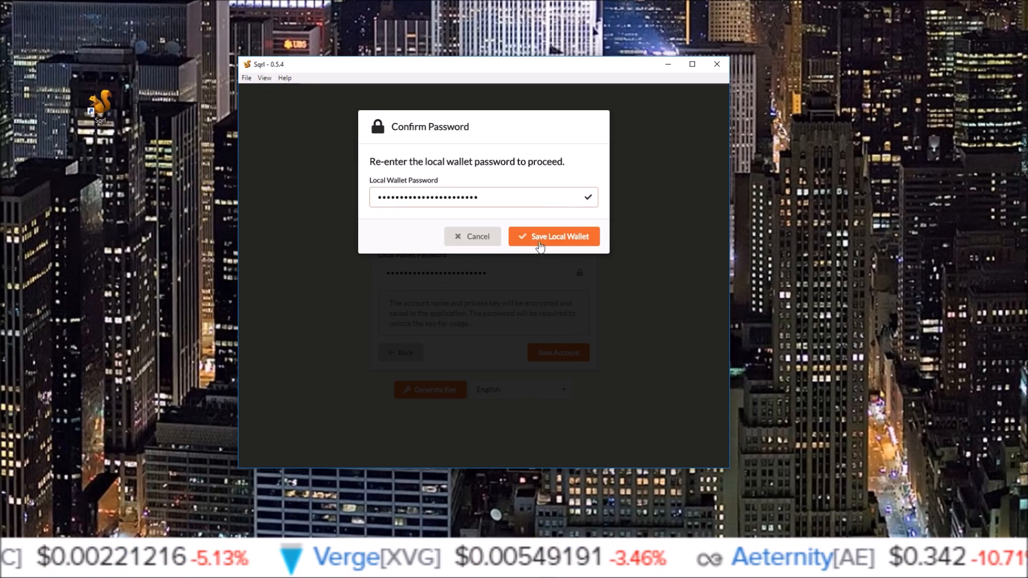
pyautogui.moveTo(541, 242)
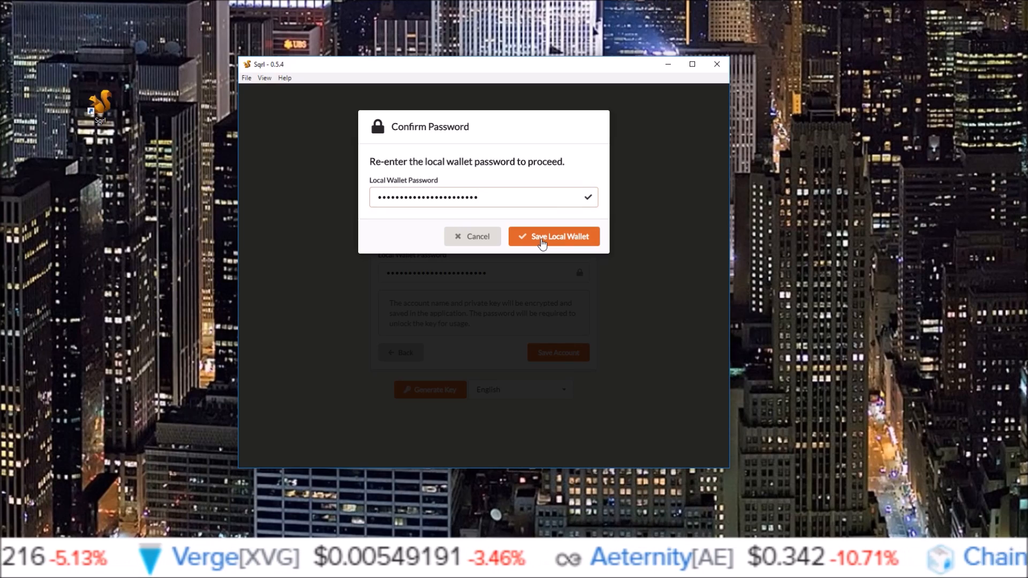
pyautogui.click(552, 236)
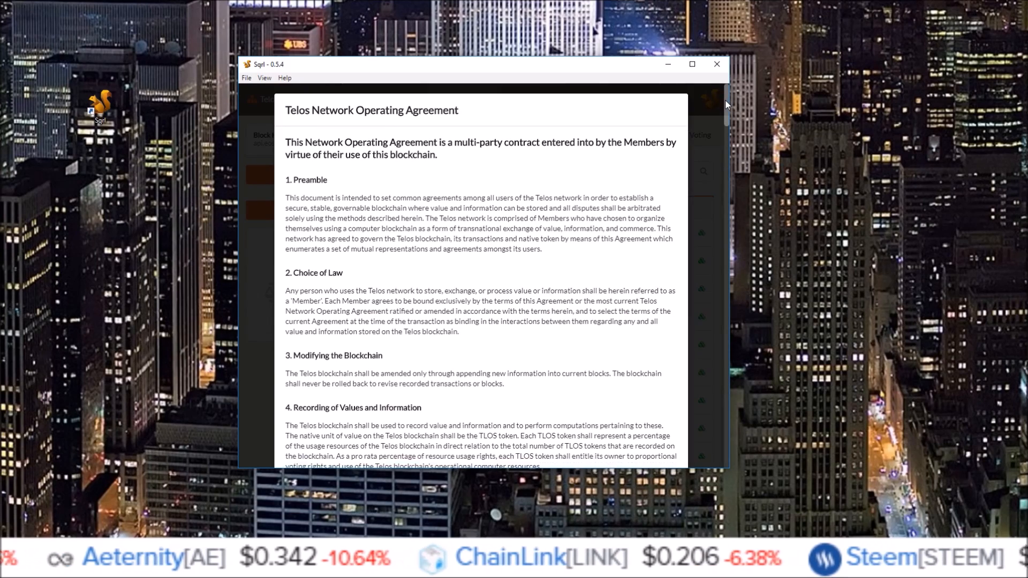
# Scroll to the end of the Telos Network Operating Agreement and accept the terms
pyautogui.scroll(-3)
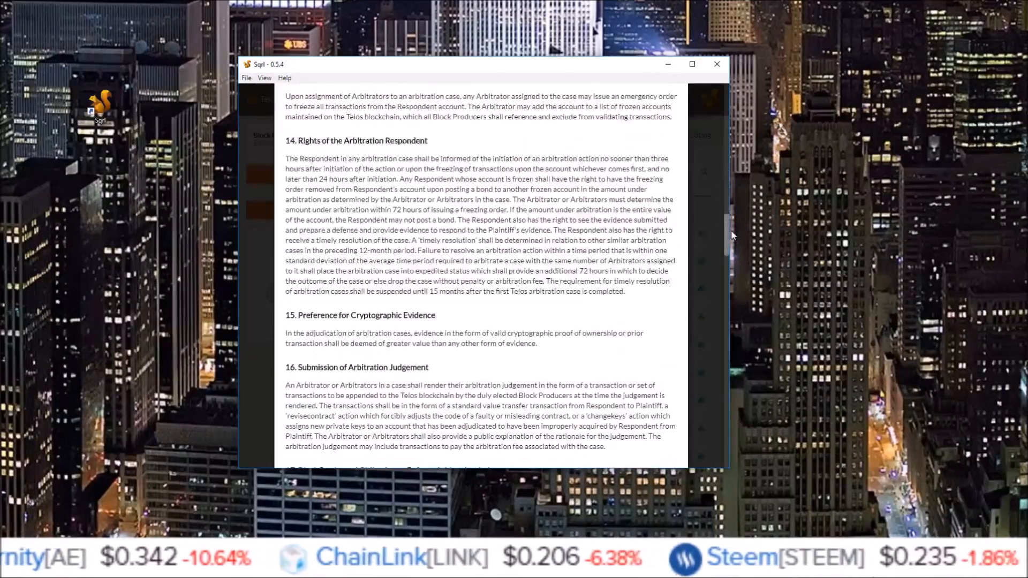
pyautogui.scroll(-3)
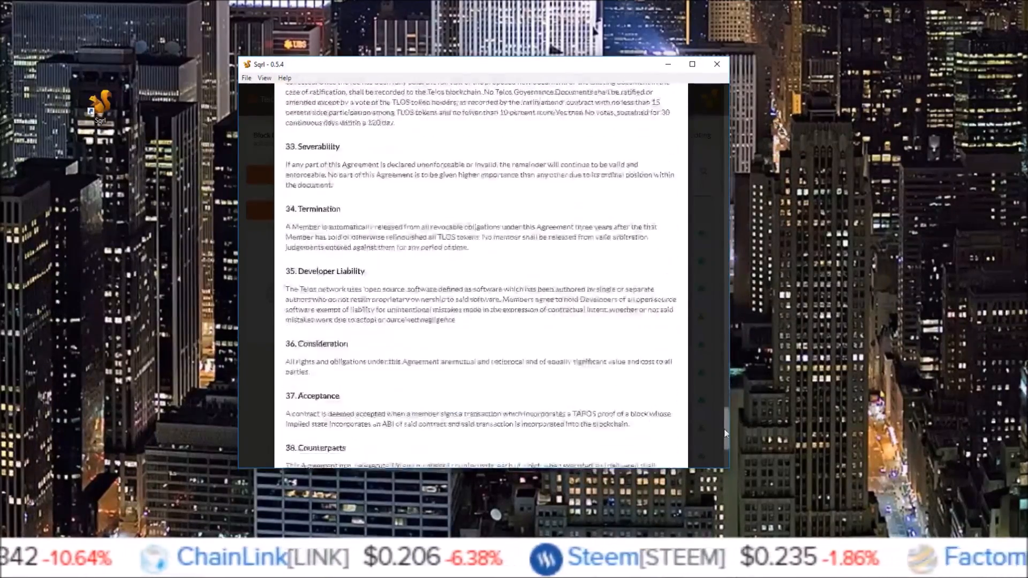
pyautogui.scroll(-3)
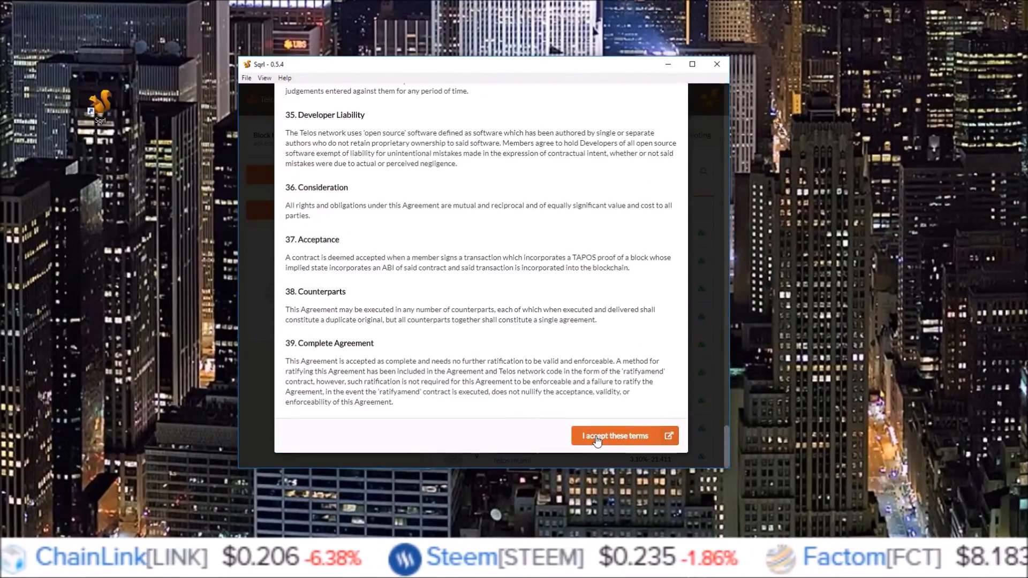
pyautogui.click(614, 436)
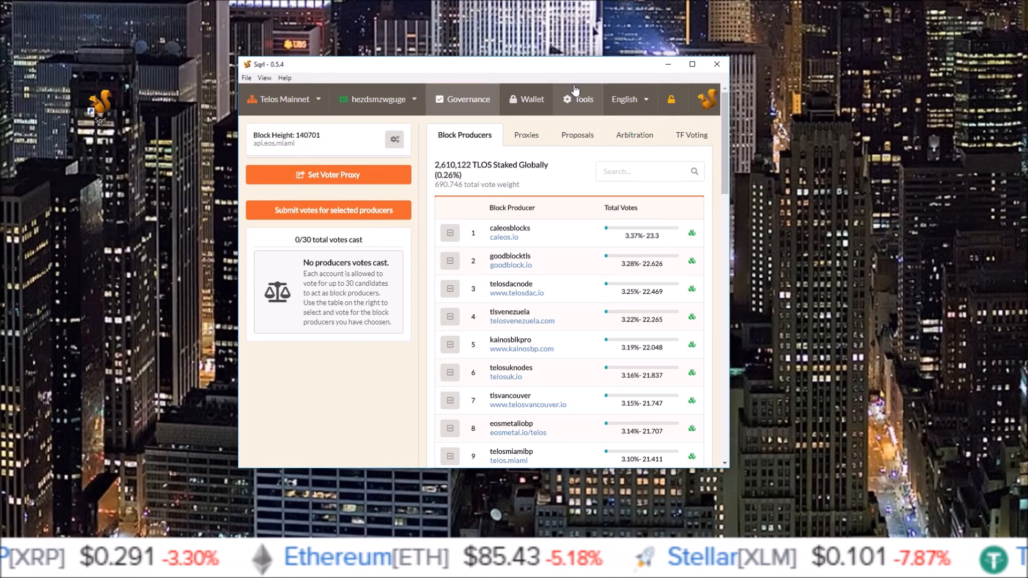
pyautogui.moveTo(525, 71)
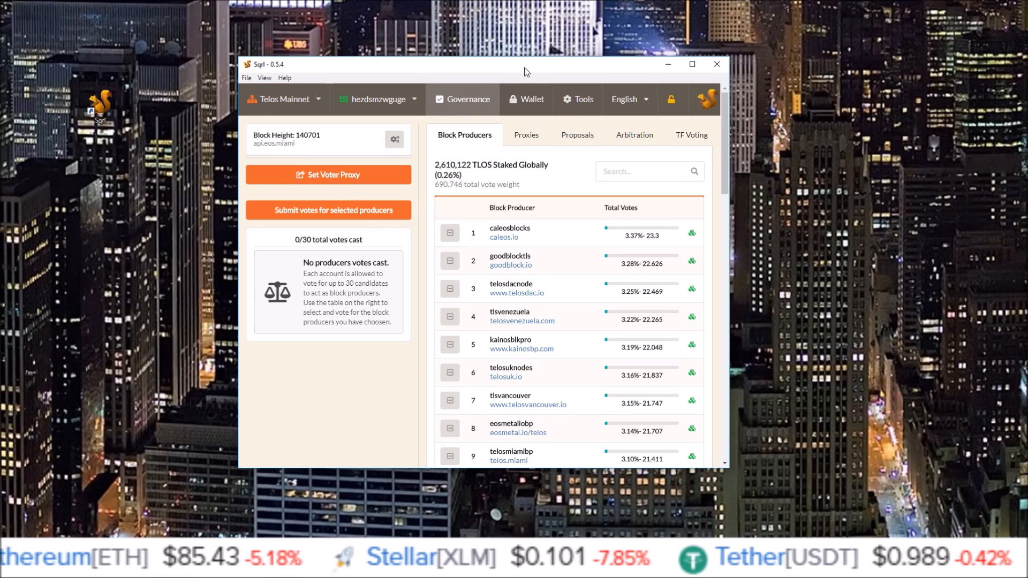
pyautogui.moveTo(529, 67)
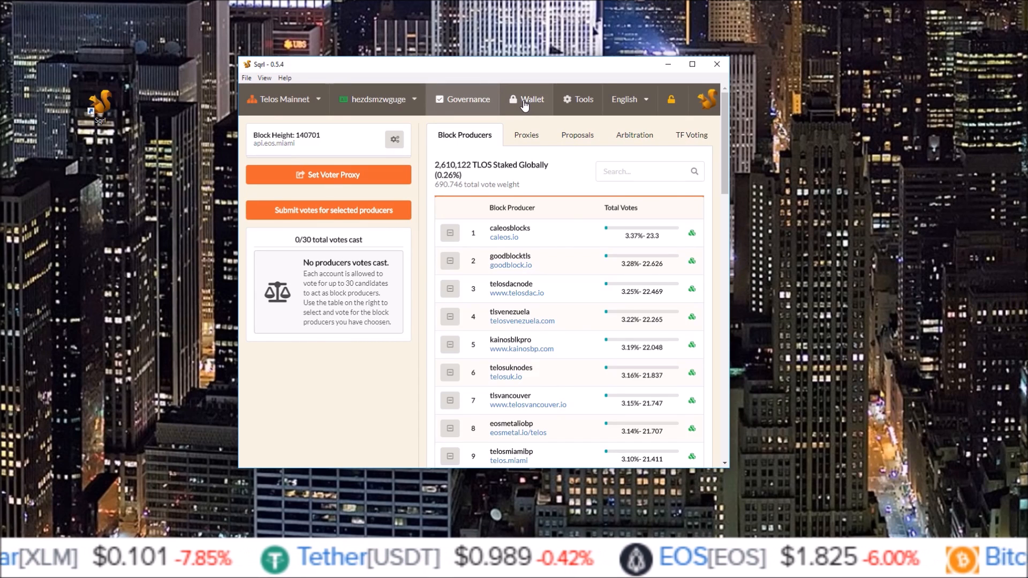
# Show the Wallet balances and highlight the 10.0000 TLOS liquid amount
pyautogui.click(532, 99)
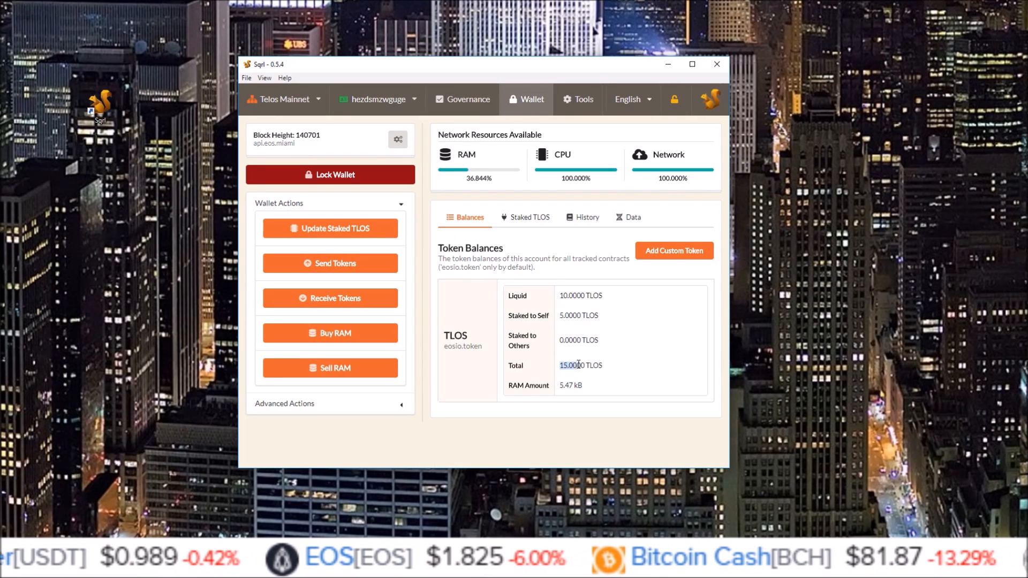
pyautogui.moveTo(628, 331)
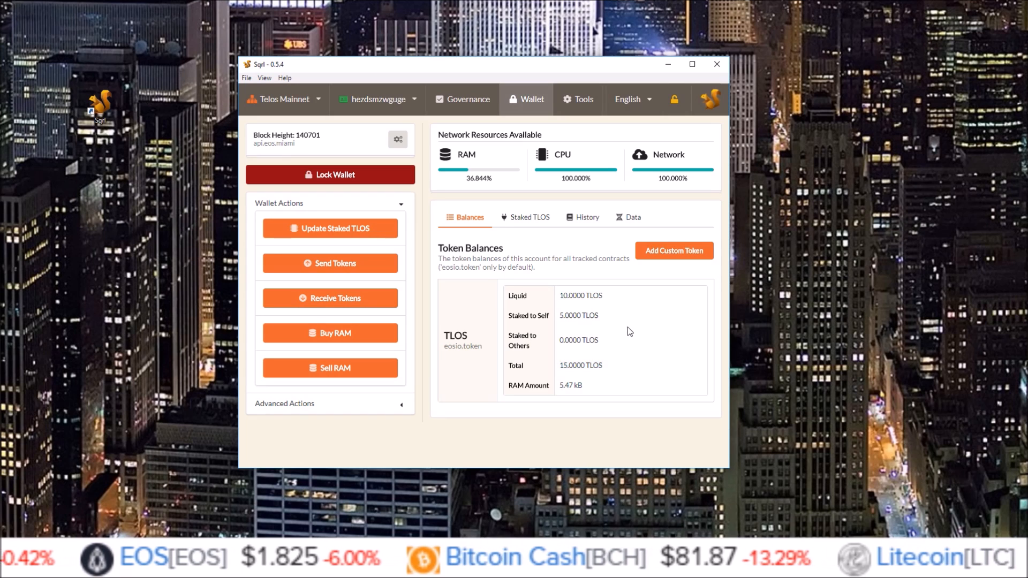
pyautogui.moveTo(558, 318)
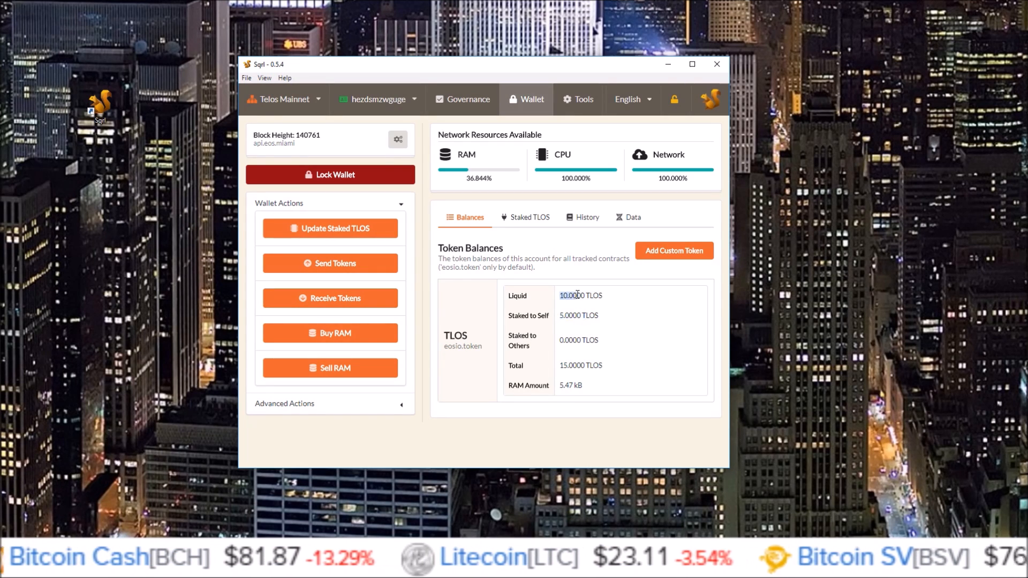
pyautogui.doubleClick(580, 295)
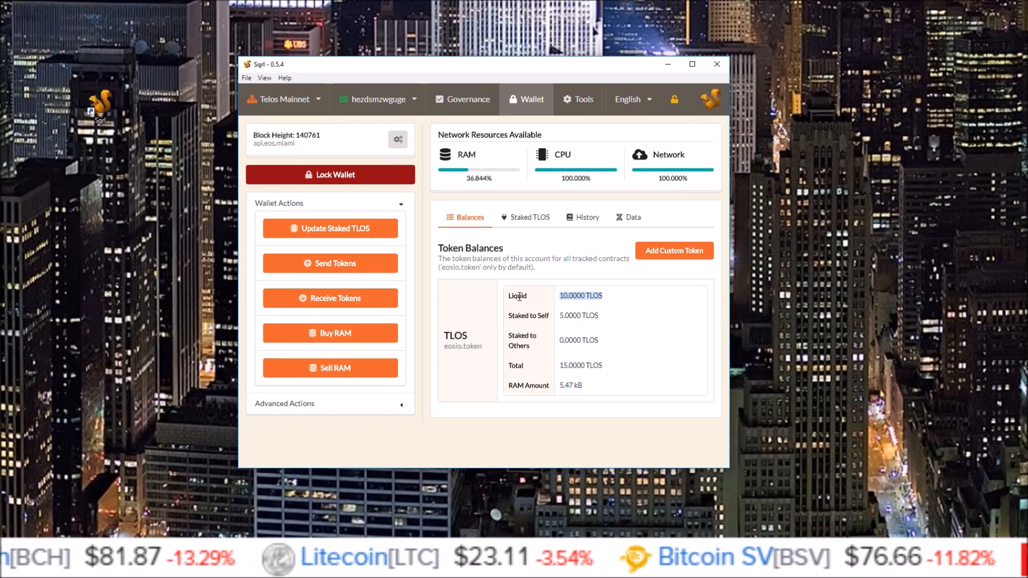
pyautogui.moveTo(537, 313)
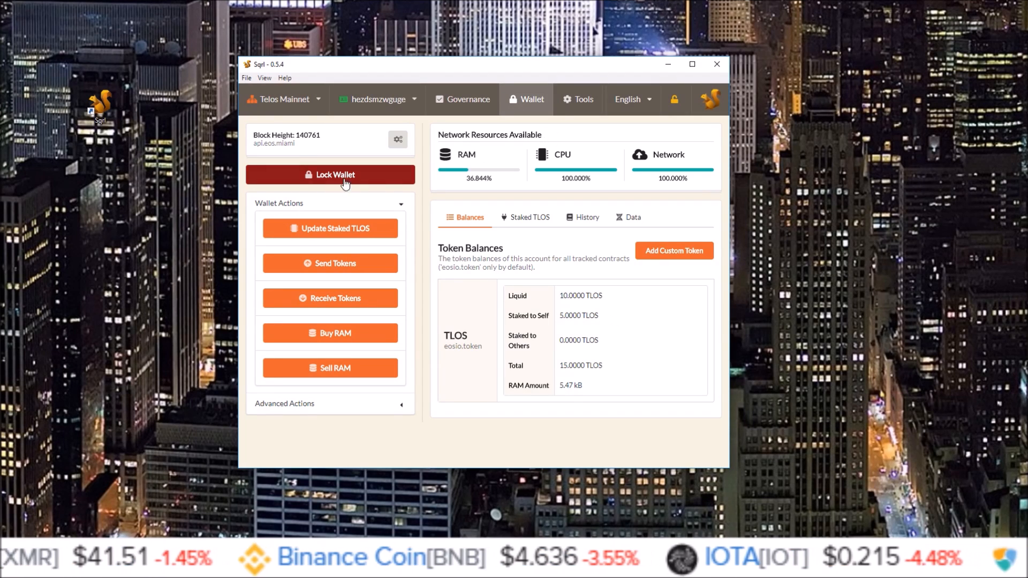
pyautogui.moveTo(677, 401)
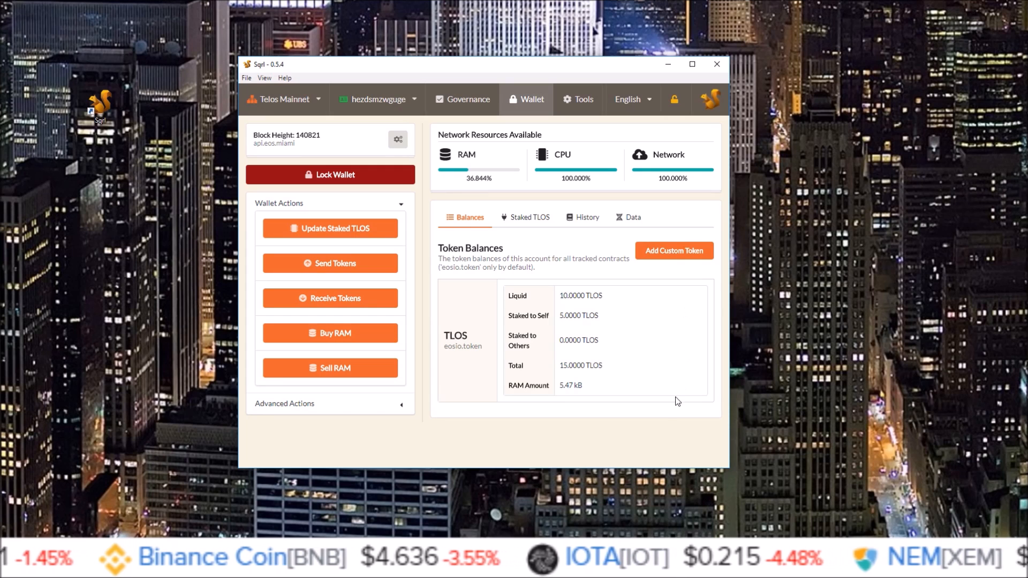
pyautogui.moveTo(414, 74)
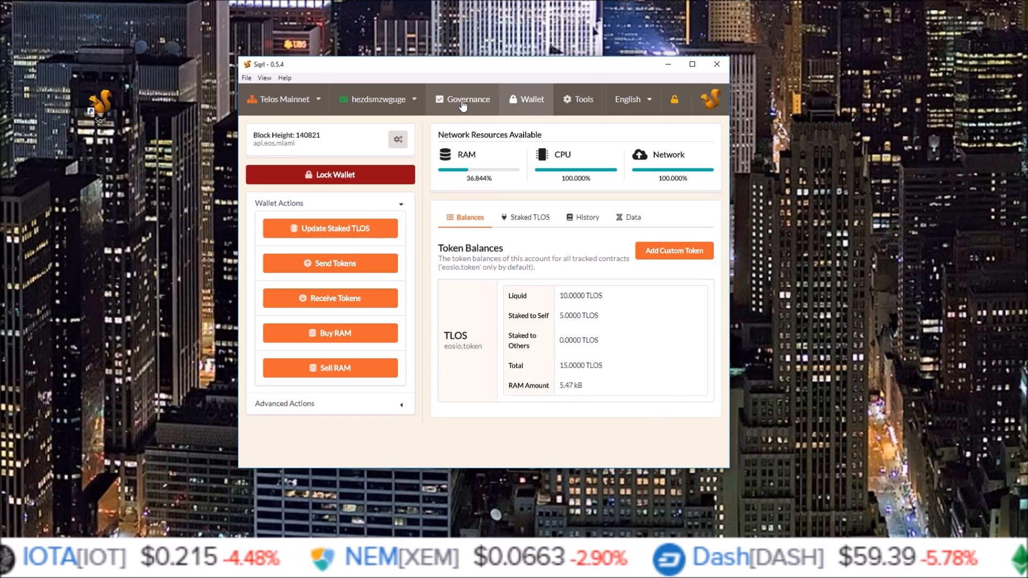
pyautogui.click(468, 99)
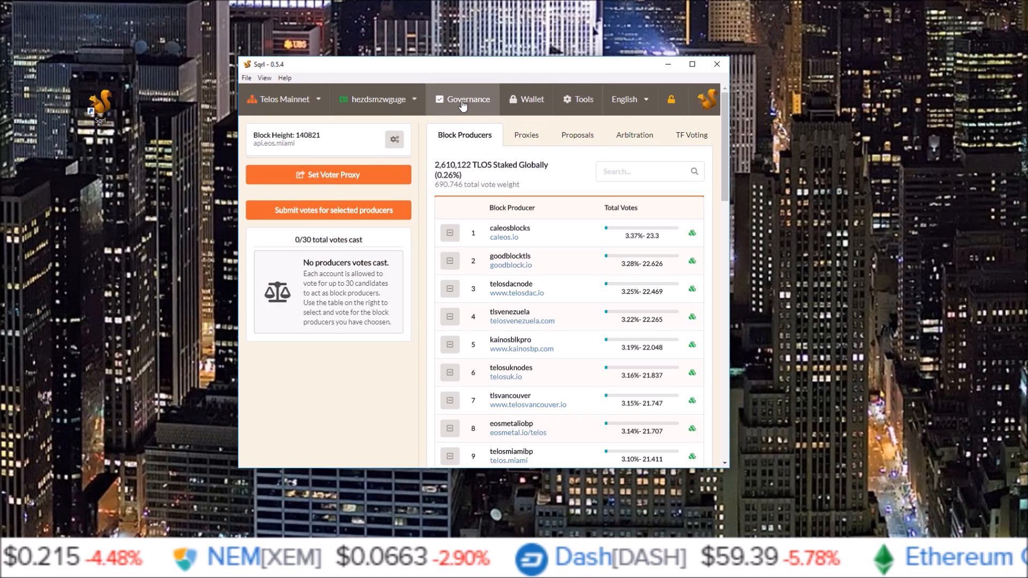
pyautogui.moveTo(522, 143)
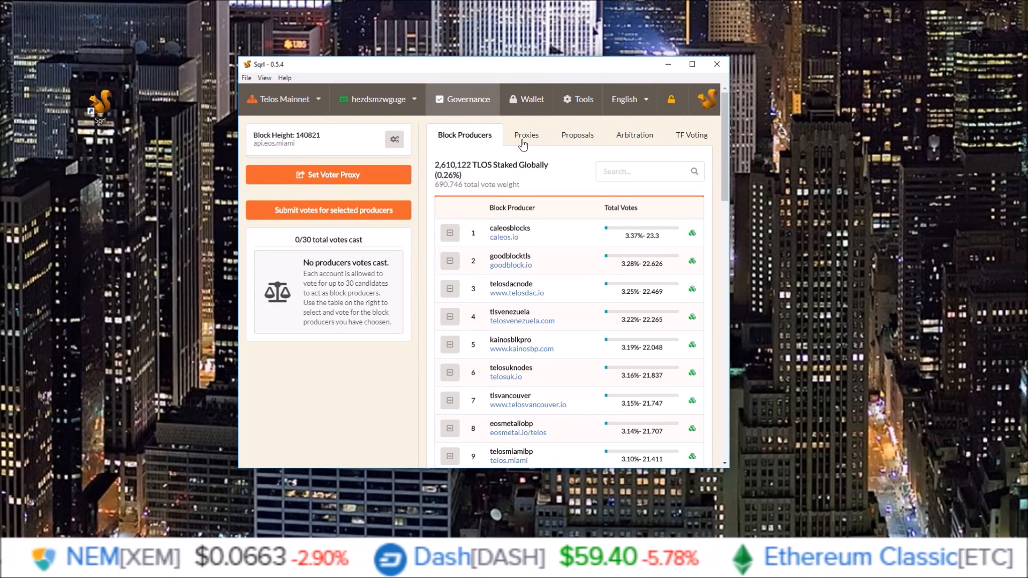
pyautogui.click(525, 134)
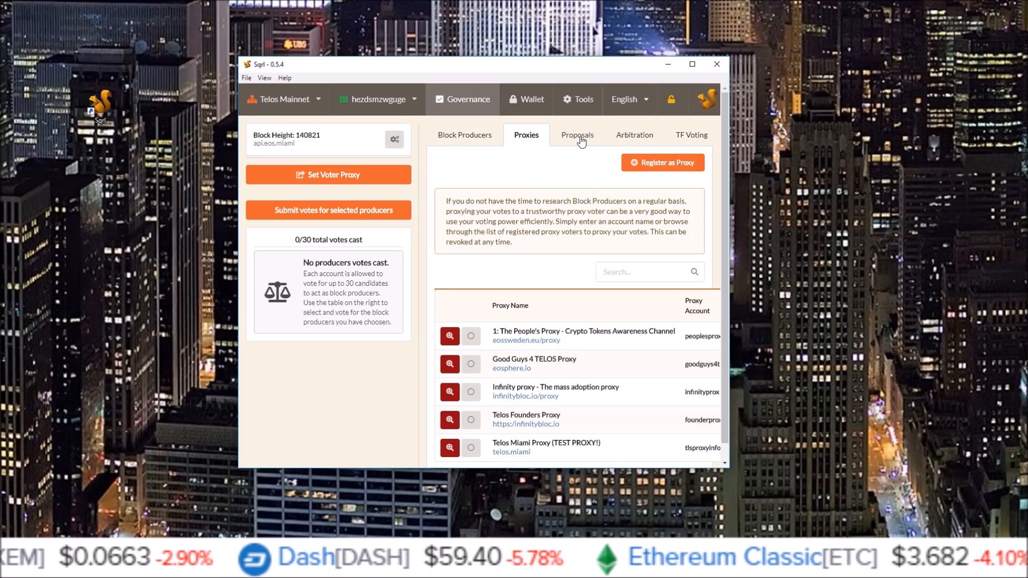
pyautogui.click(579, 135)
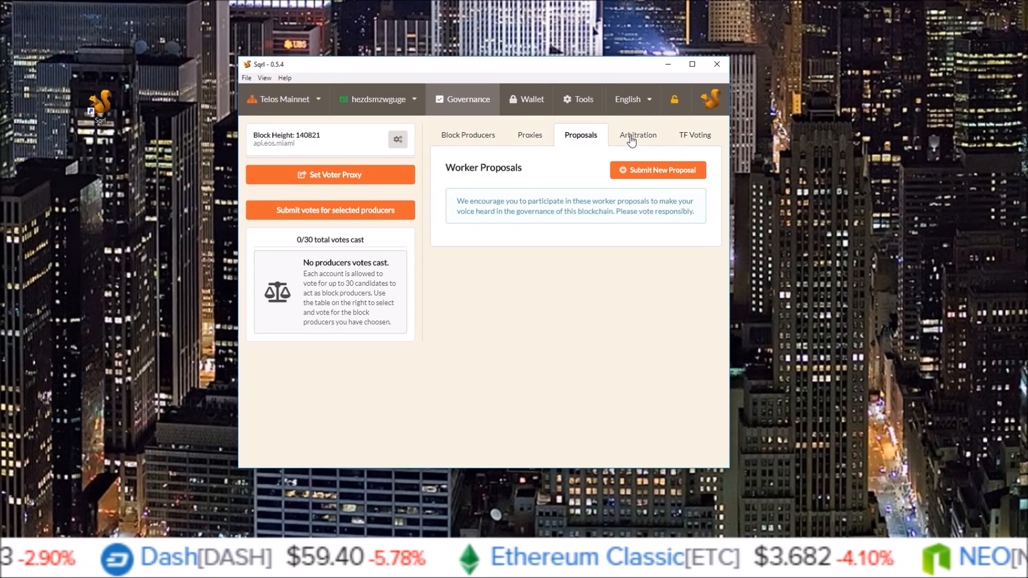
pyautogui.click(637, 135)
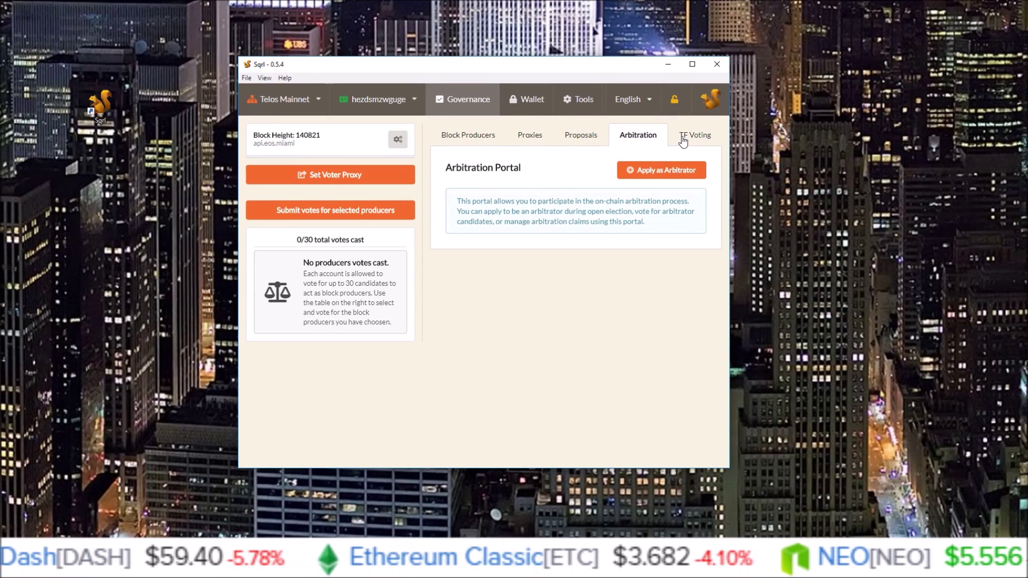
pyautogui.click(695, 134)
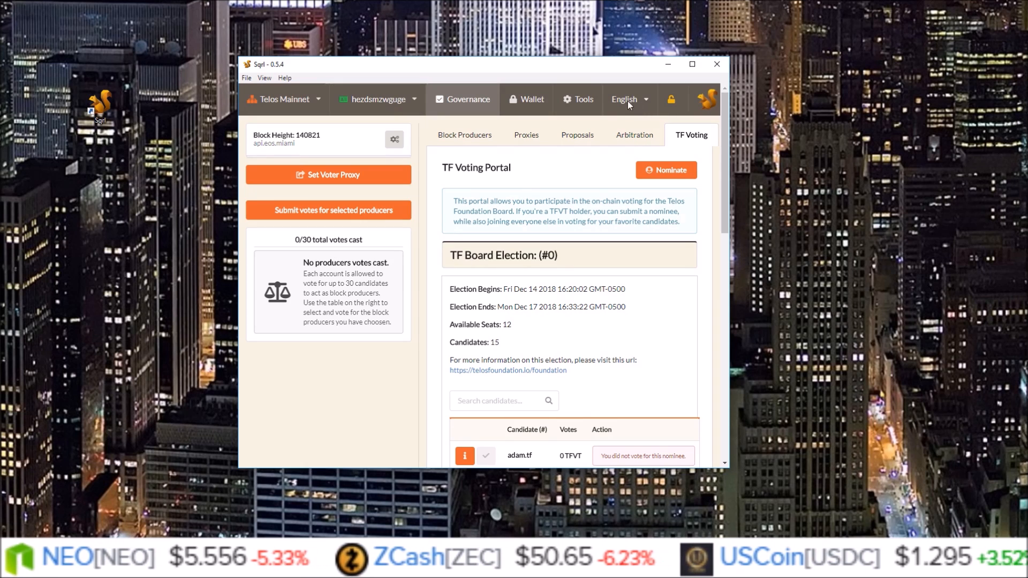
pyautogui.click(525, 100)
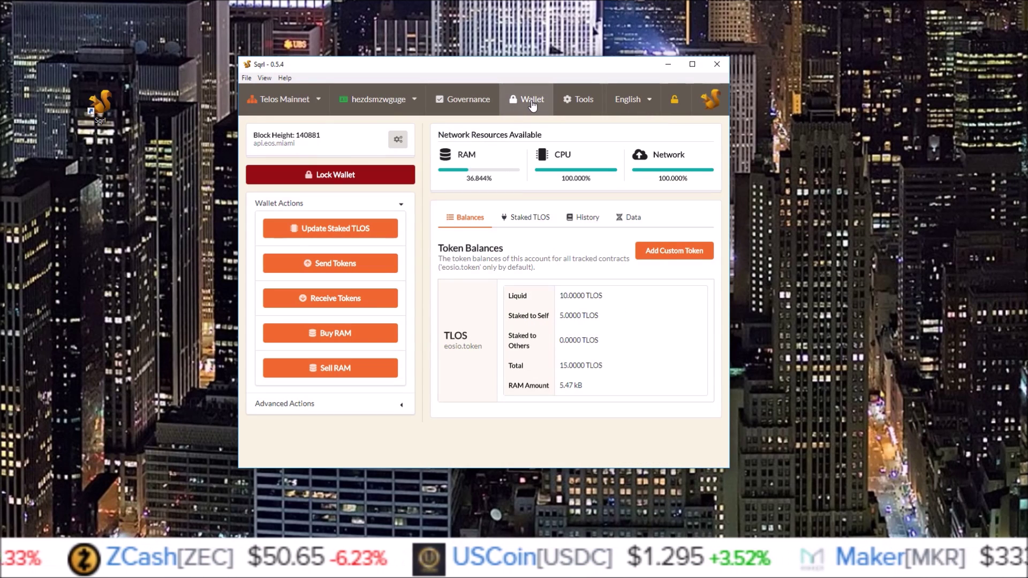
pyautogui.moveTo(383, 213)
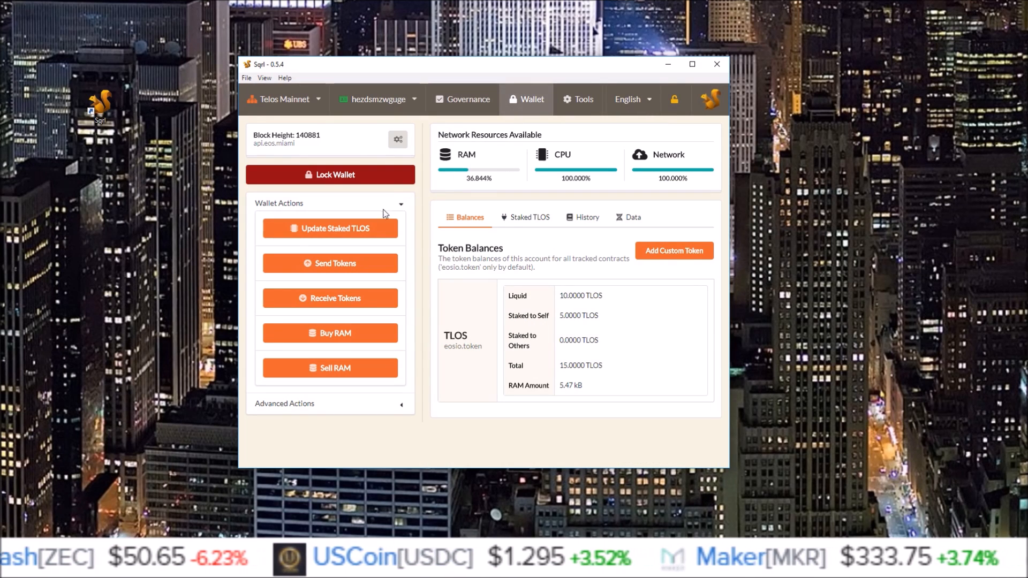
pyautogui.moveTo(330, 266)
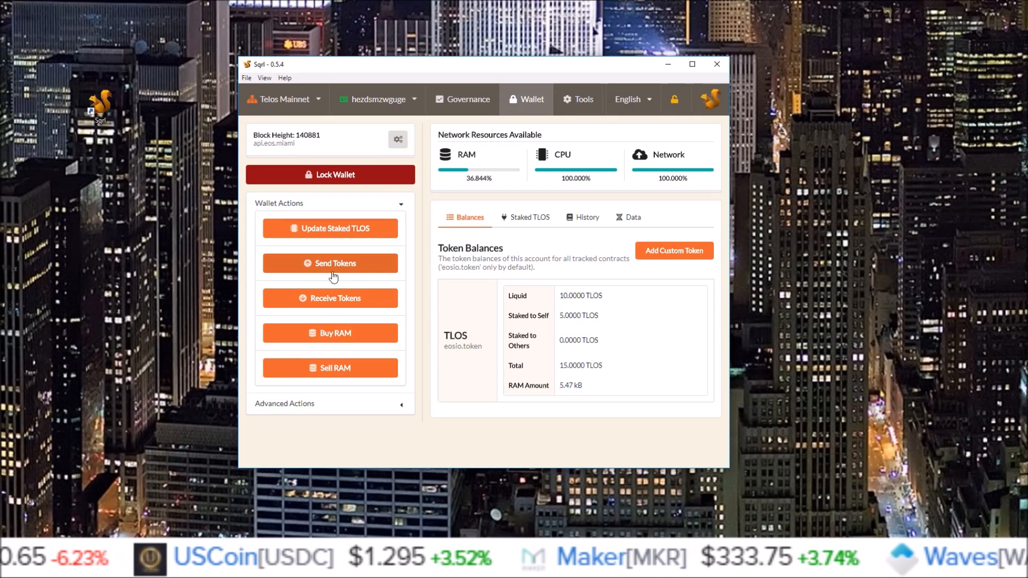
pyautogui.moveTo(377, 290)
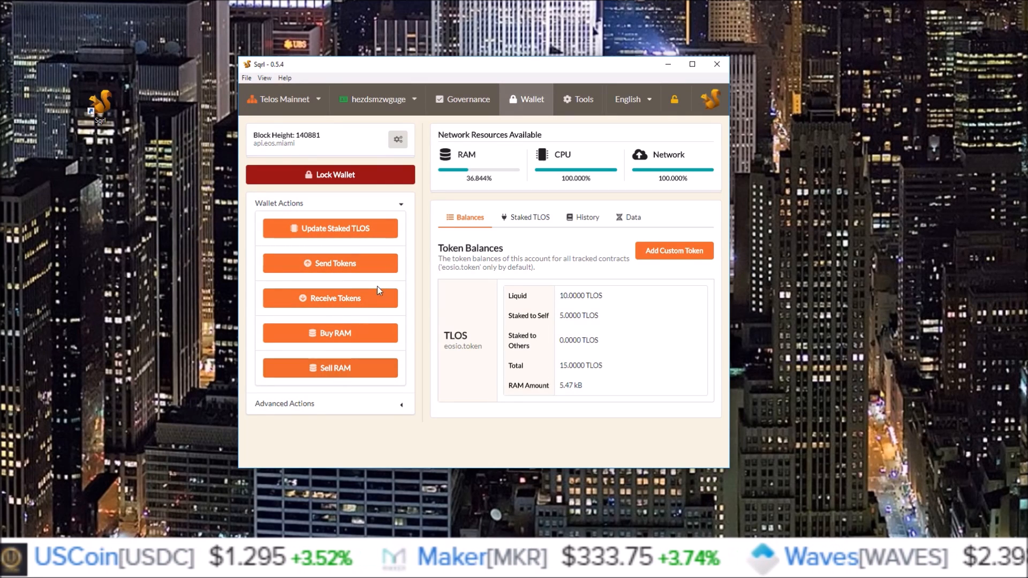
# Switch to the Tools section showing Wallet Tools and application settings
pyautogui.click(582, 99)
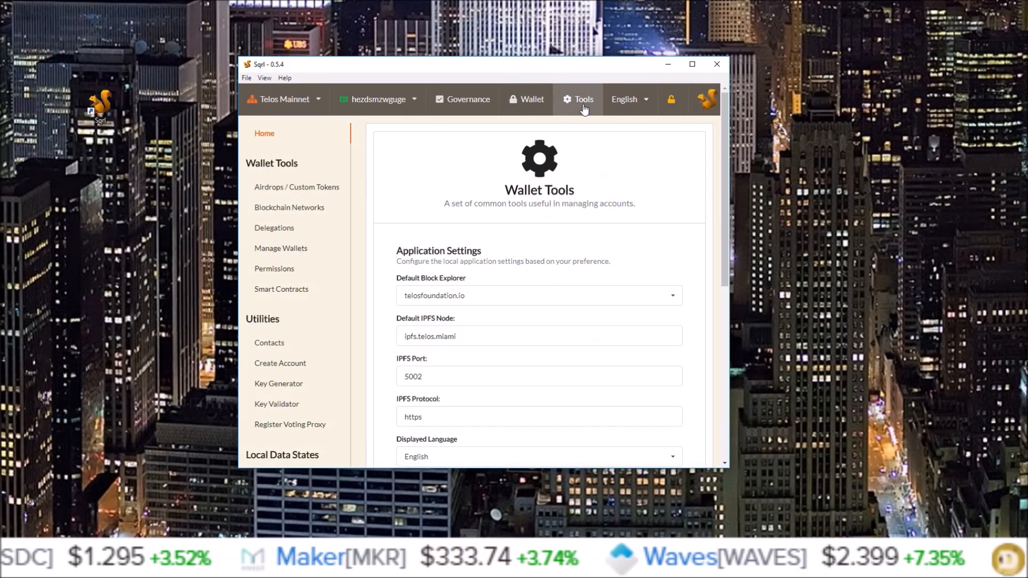
pyautogui.moveTo(296, 187)
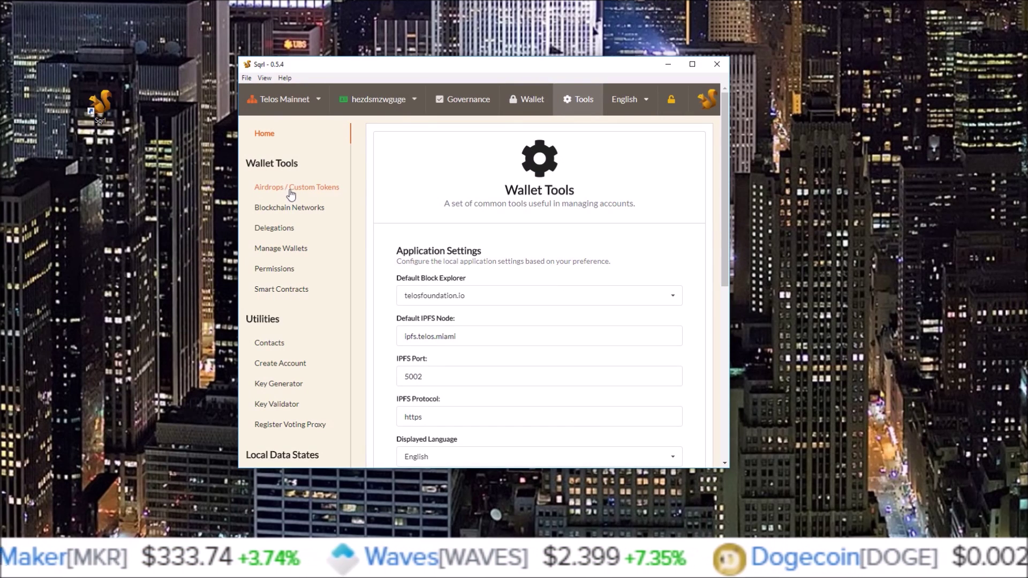
pyautogui.moveTo(275, 228)
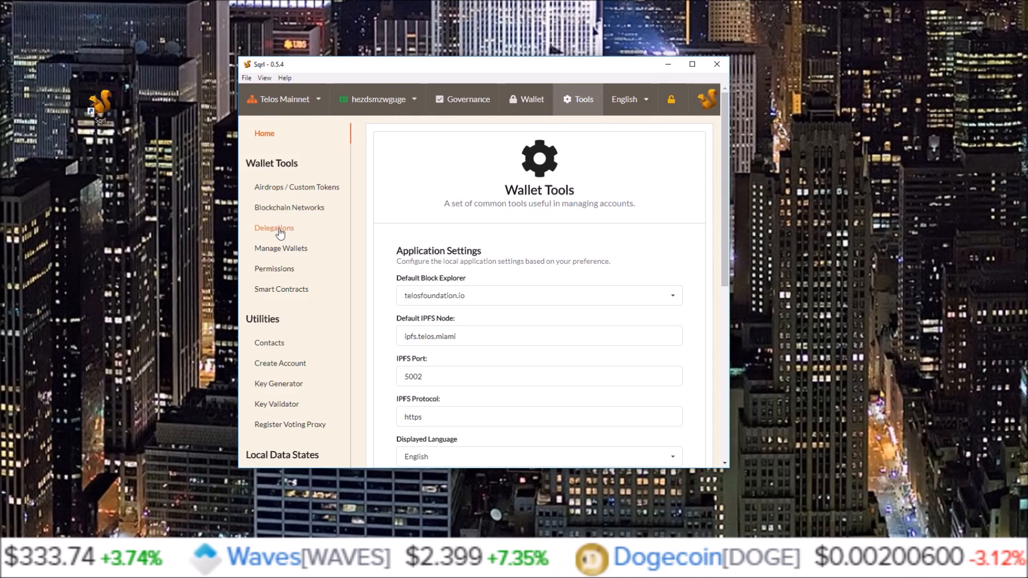
pyautogui.moveTo(281, 289)
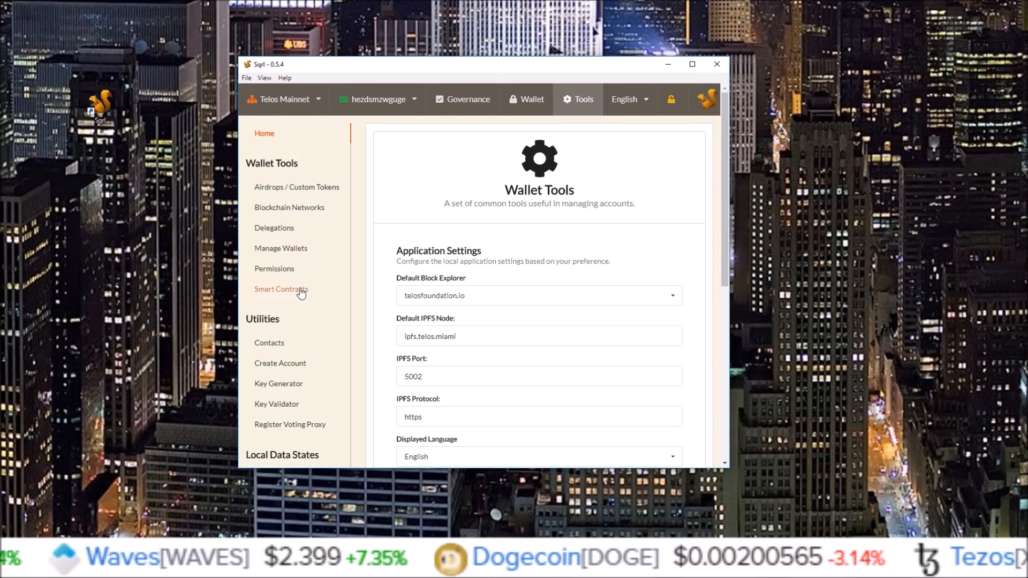
pyautogui.moveTo(280, 363)
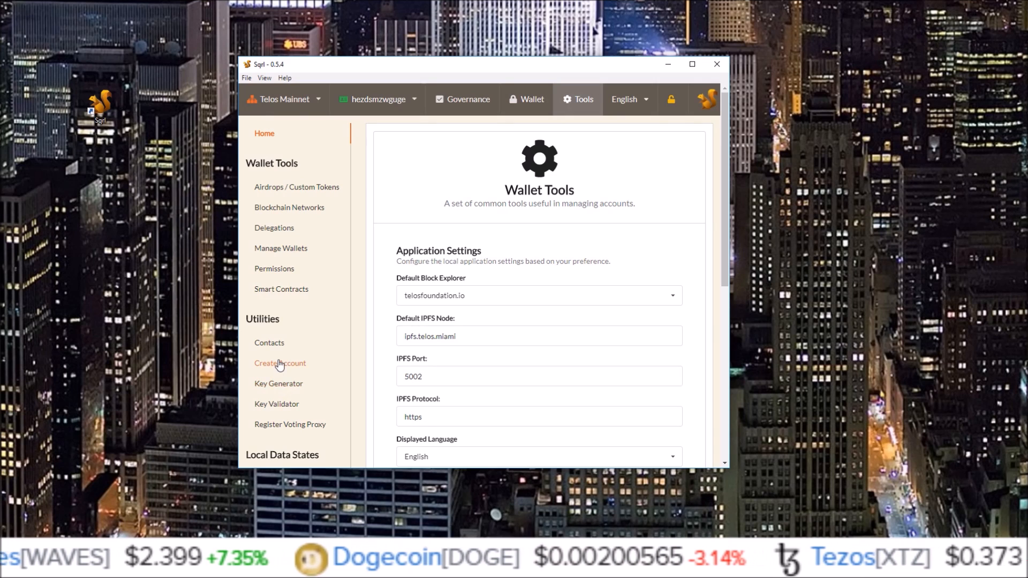
# Go back to the Wallet view showing 15 TLOS total, 10 liquid, 5 staked
pyautogui.click(526, 99)
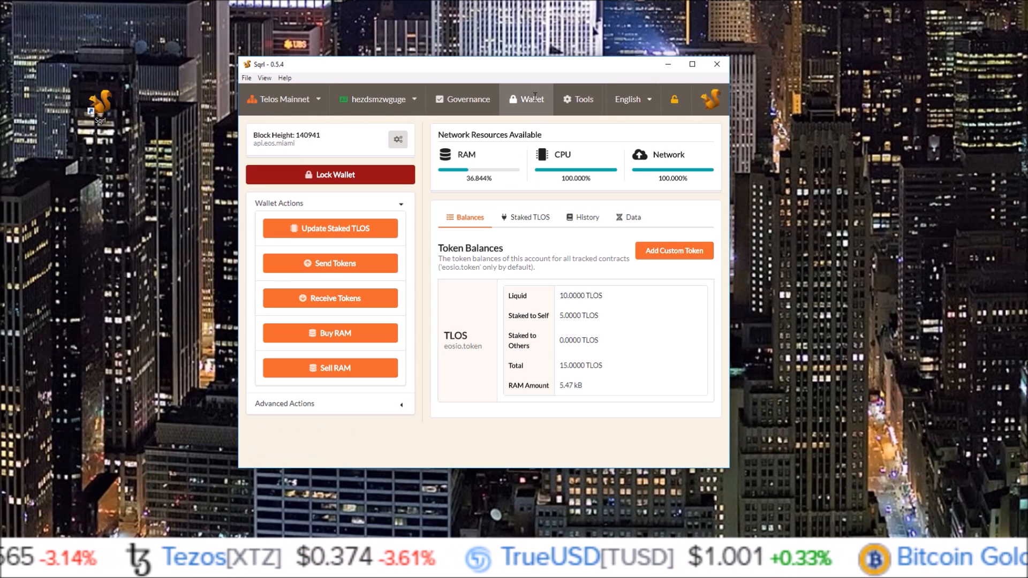